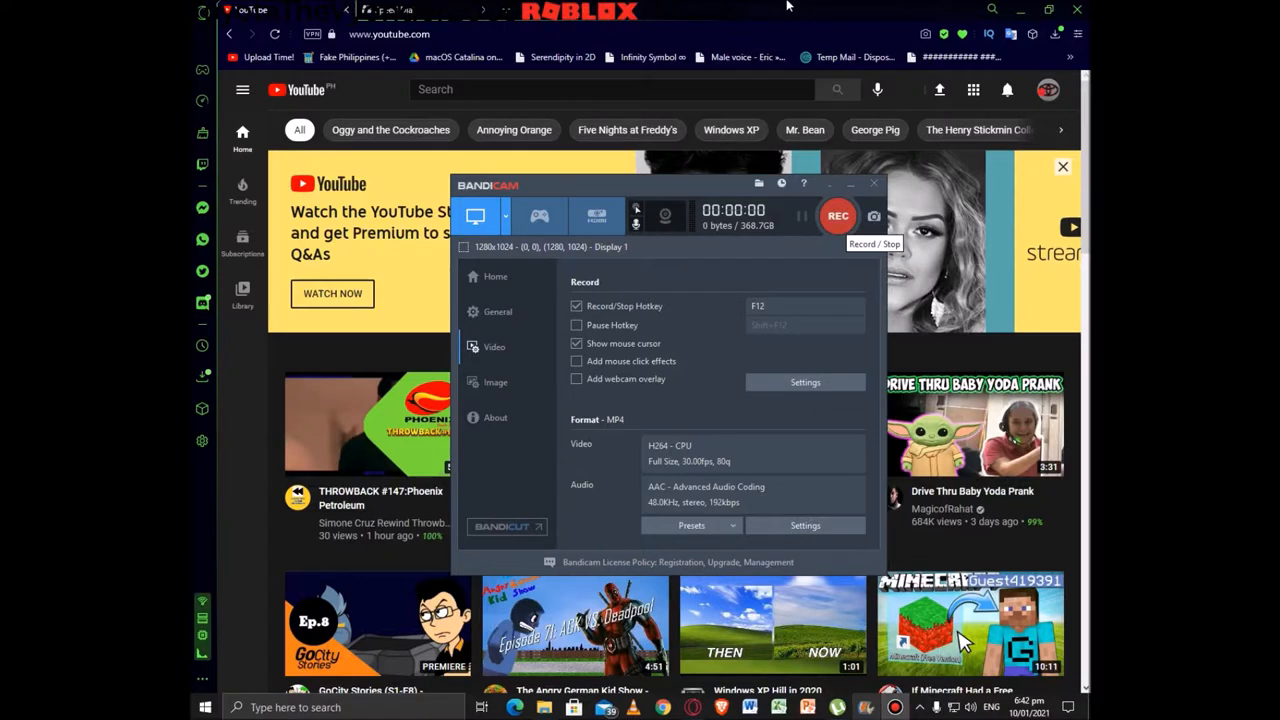
# Start the Bandicam screen recording and put the recorder window away.
pyautogui.click(838, 216)
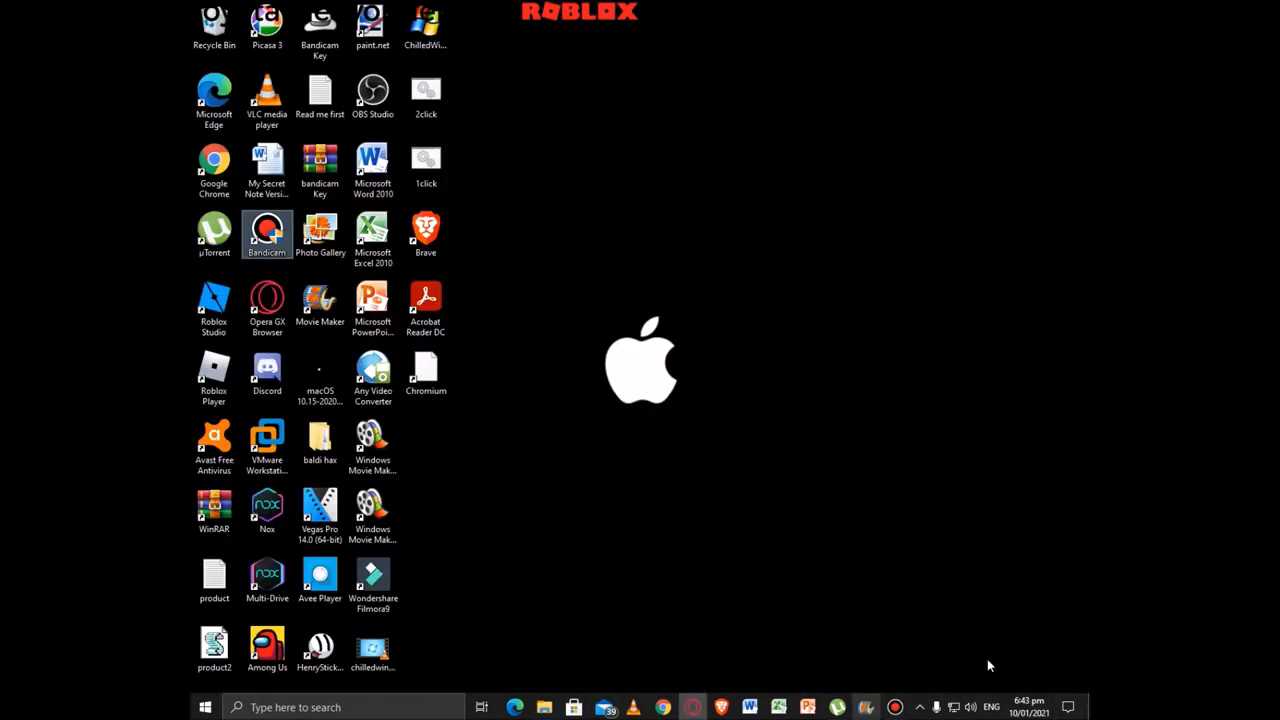
pyautogui.moveTo(798, 454)
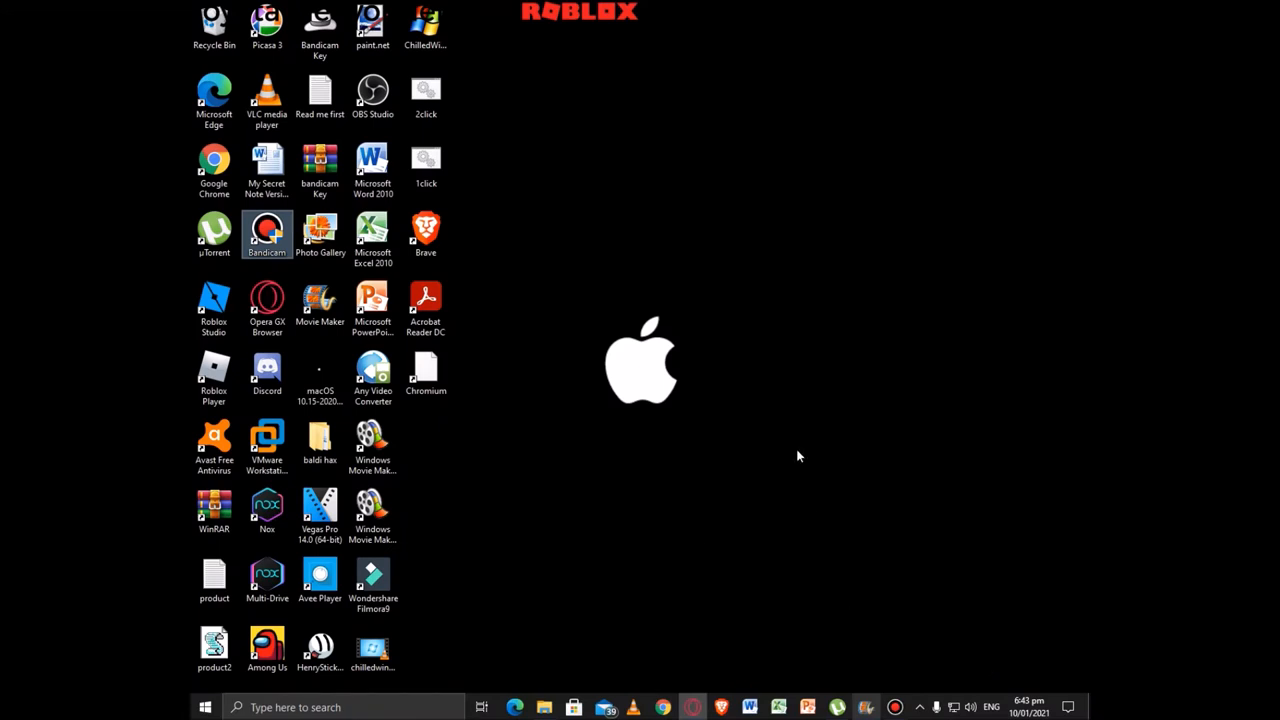
pyautogui.moveTo(816, 556)
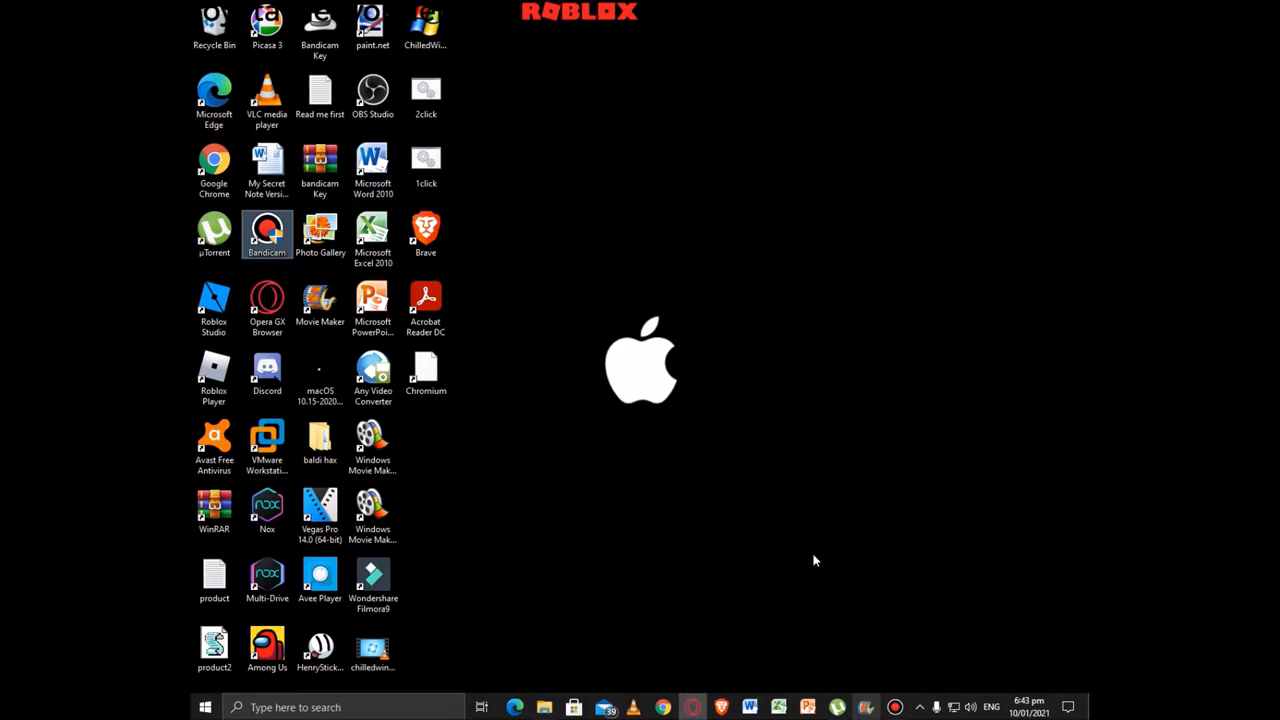
pyautogui.moveTo(812, 556)
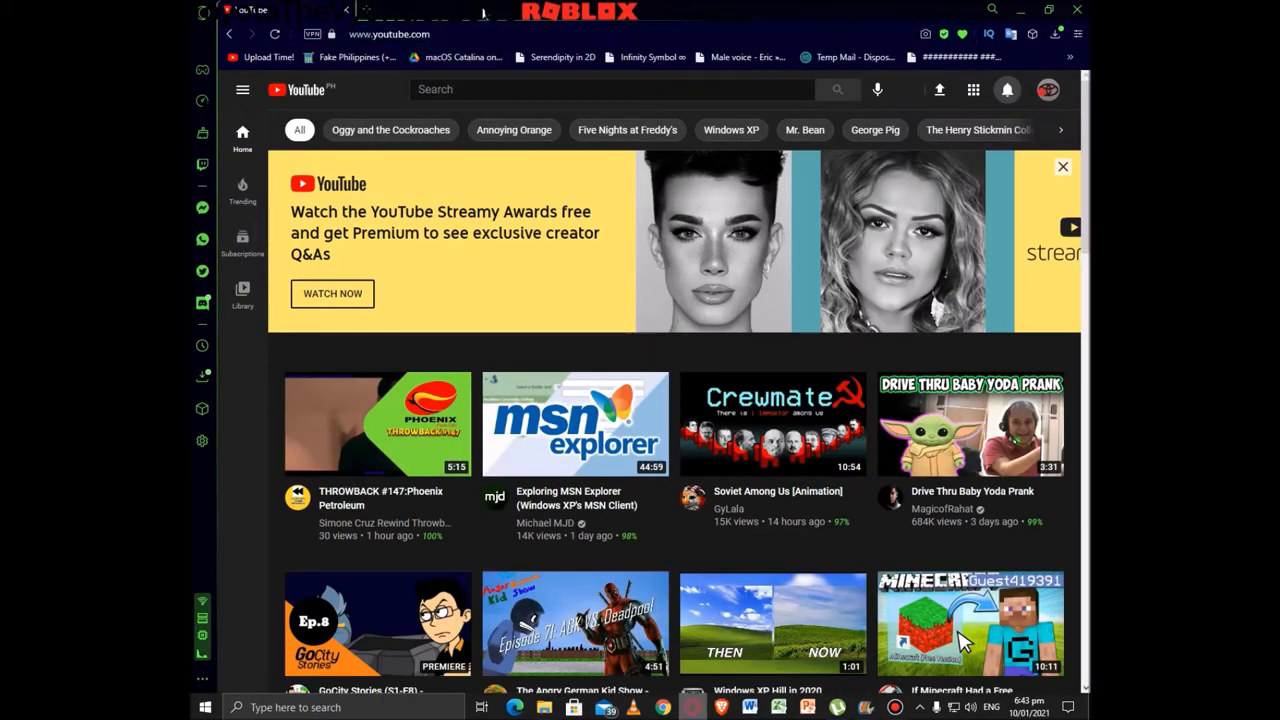
# Replace the YouTube address with the query 'adobe flash' to search Google.
pyautogui.click(400, 32)
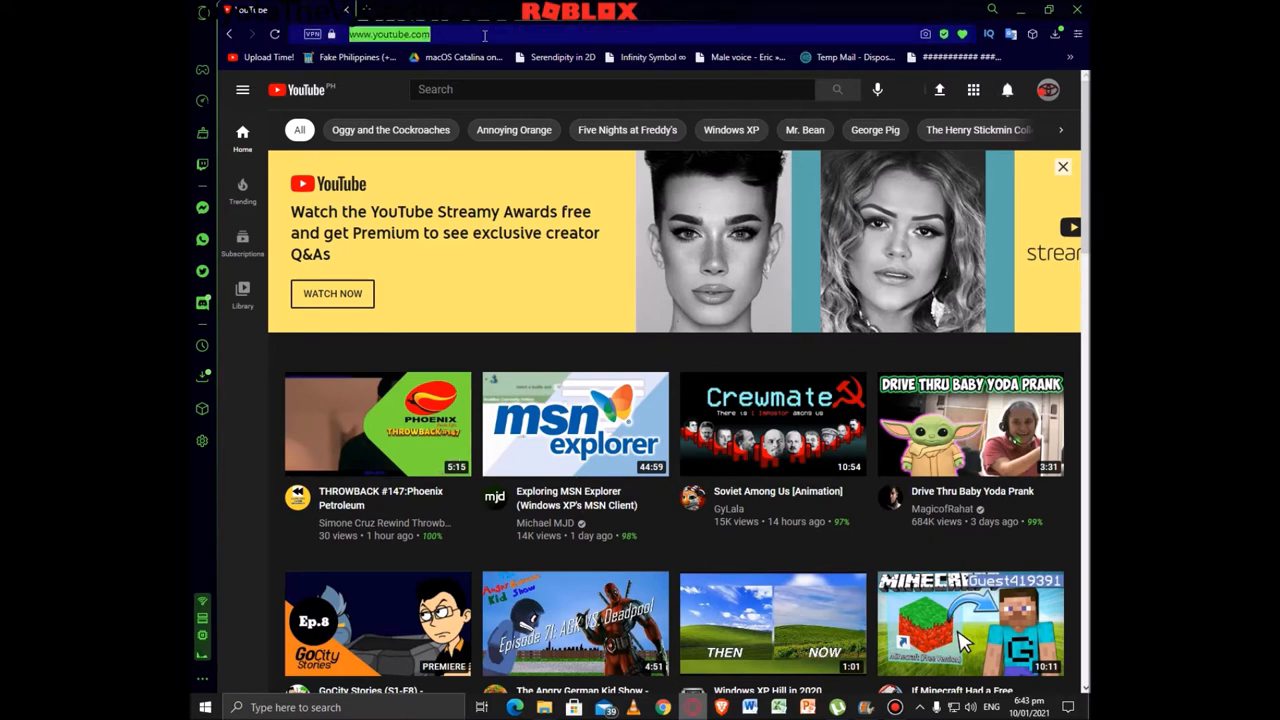
pyautogui.write('adobe flash')
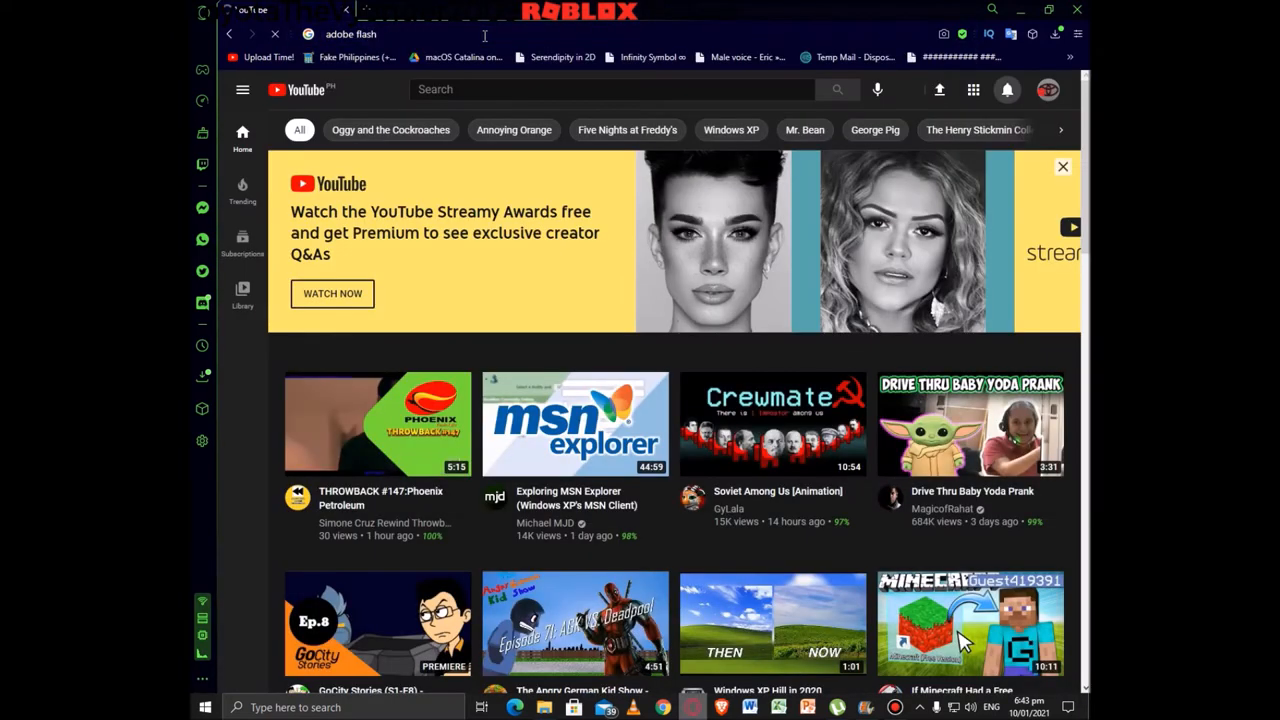
pyautogui.moveTo(430, 40)
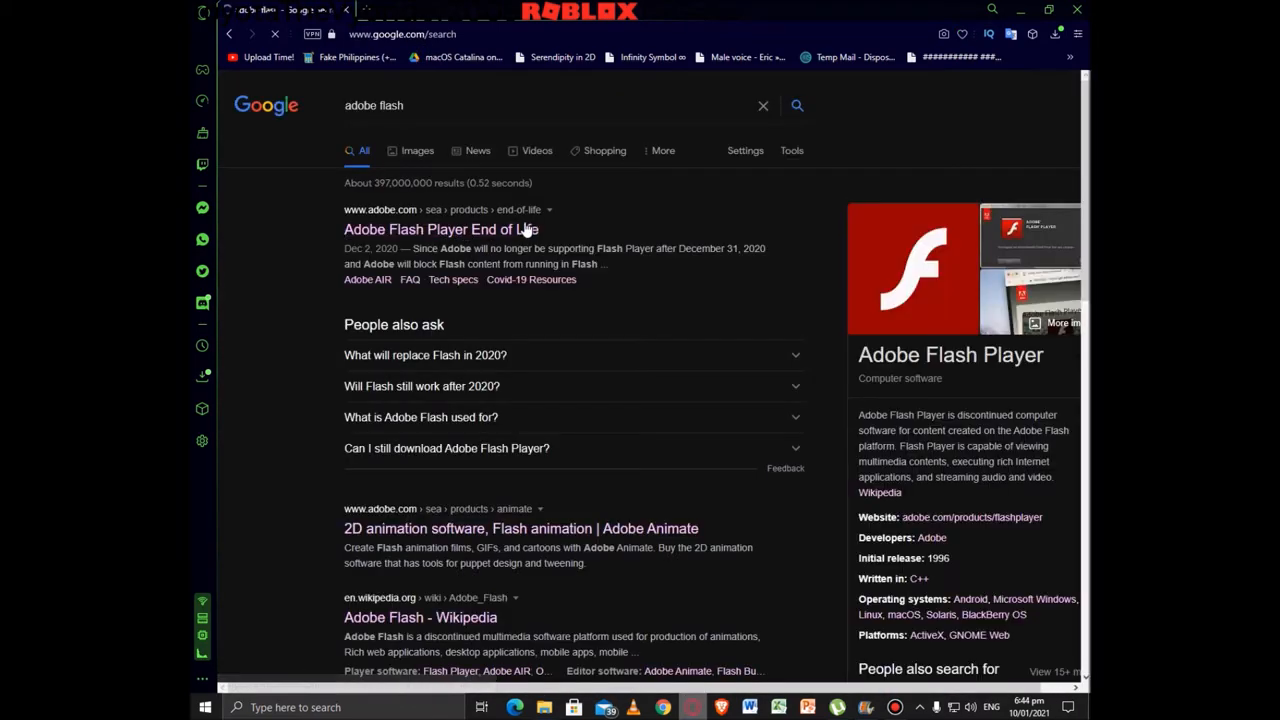
pyautogui.moveTo(440, 228)
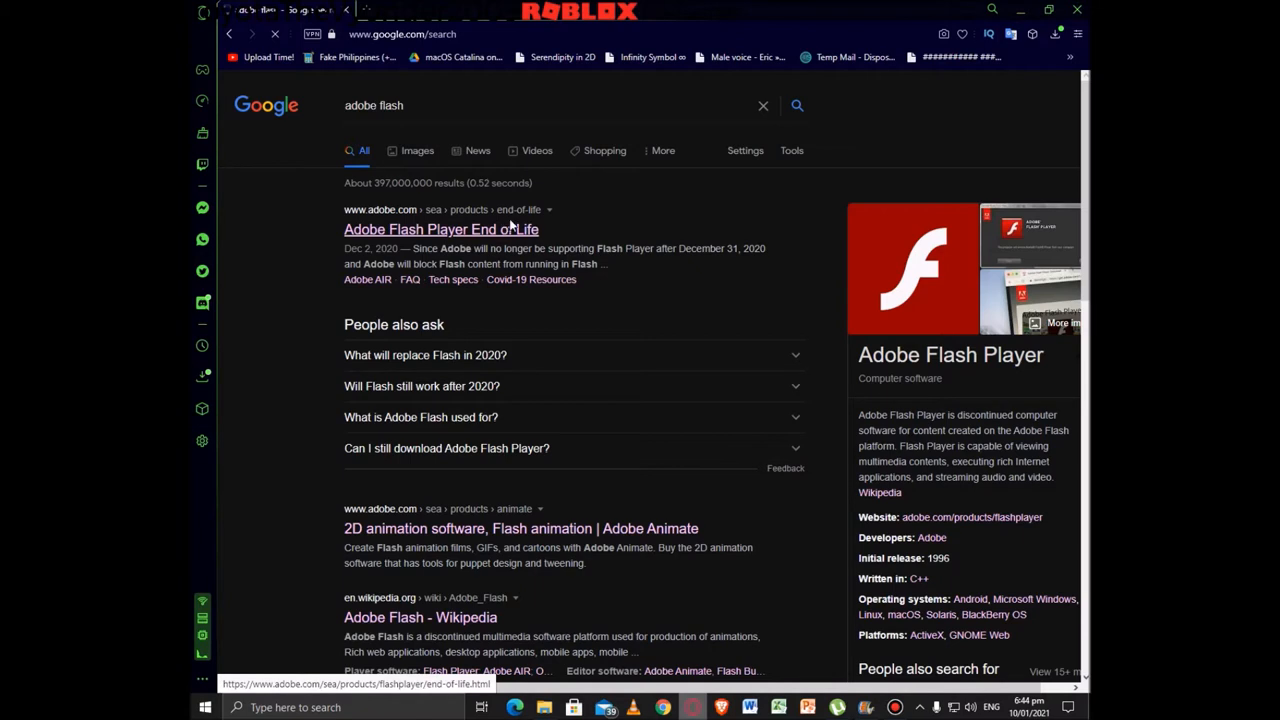
# Read through Adobe's Flash Player End of Life page from the Google results.
pyautogui.click(440, 228)
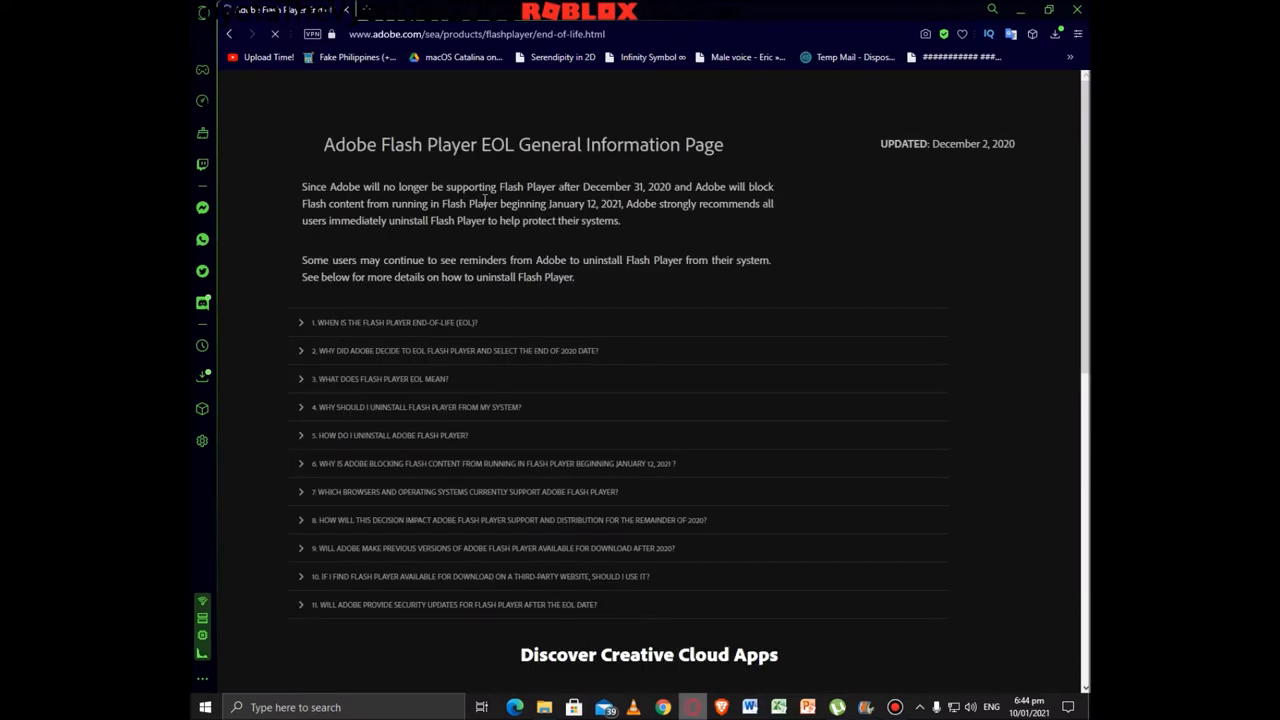
pyautogui.moveTo(696, 186)
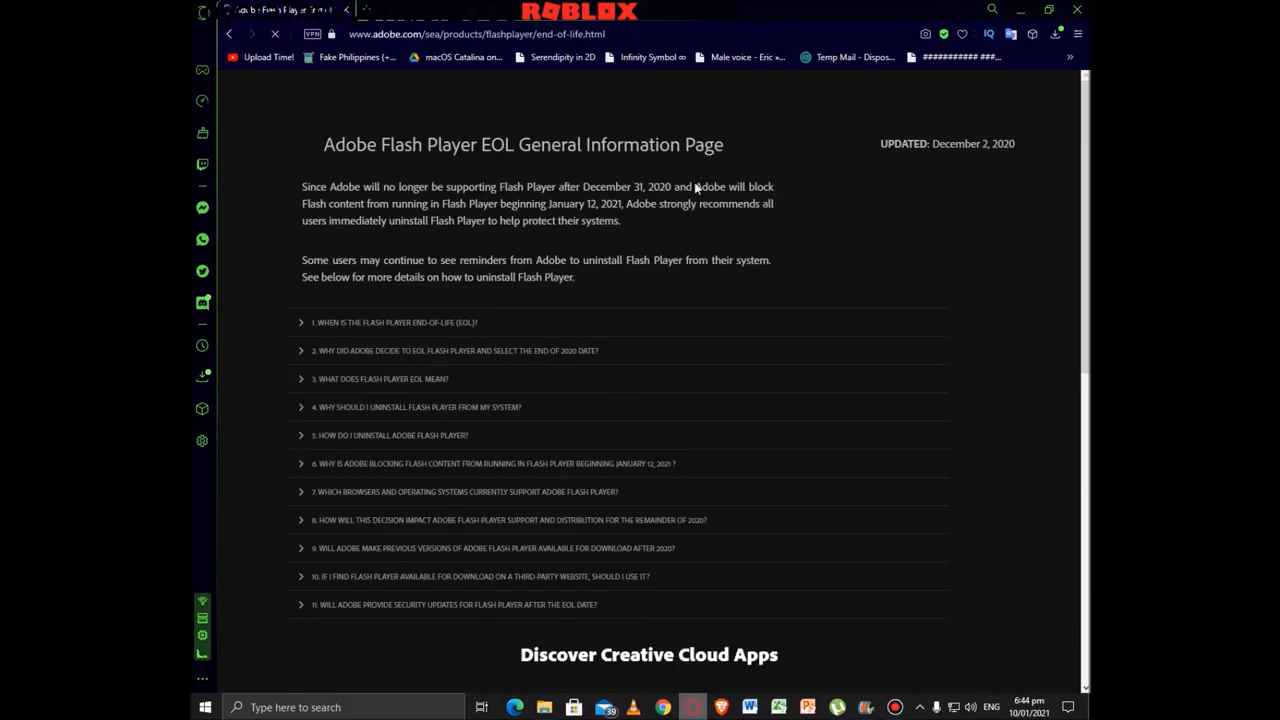
pyautogui.scroll(-3)
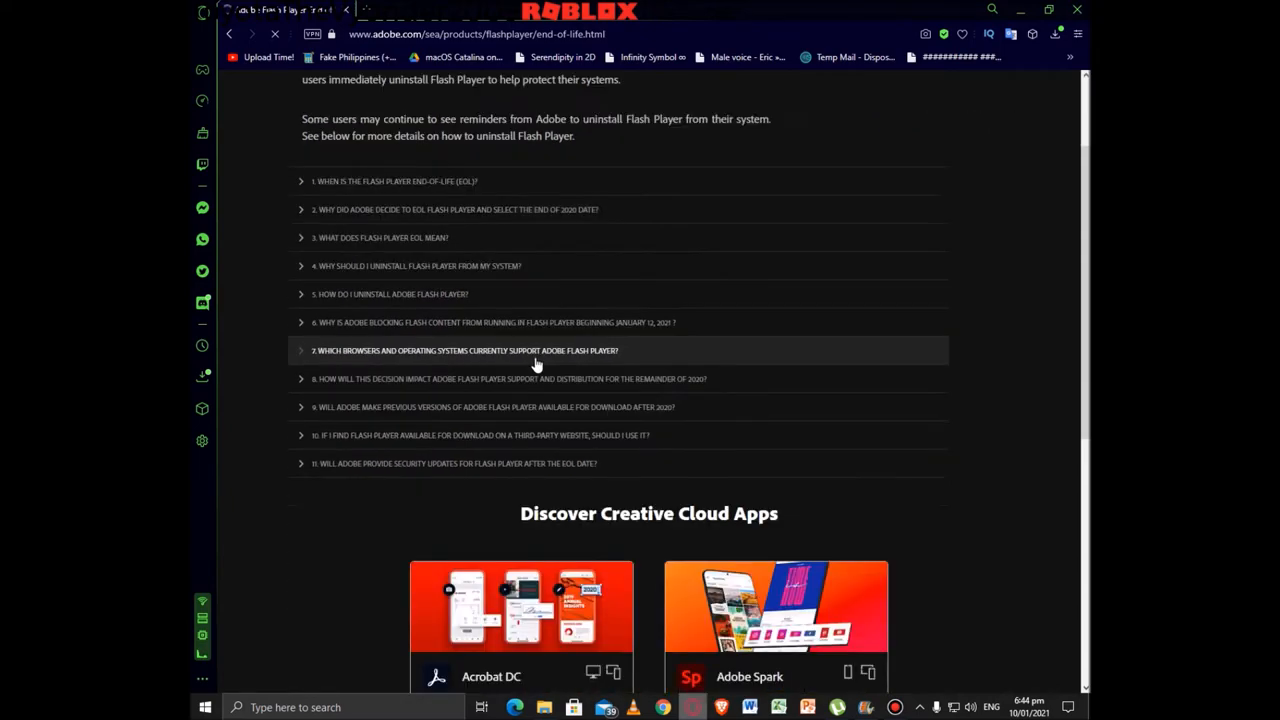
pyautogui.scroll(-3)
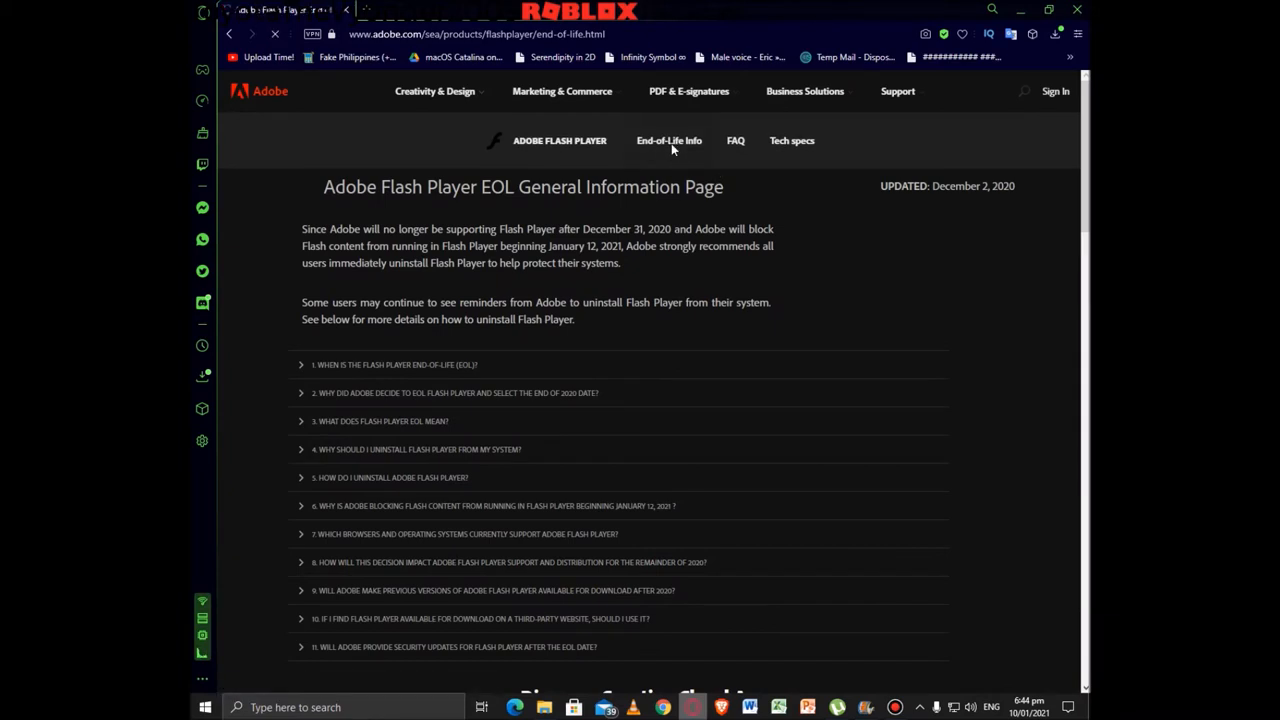
pyautogui.scroll(-3)
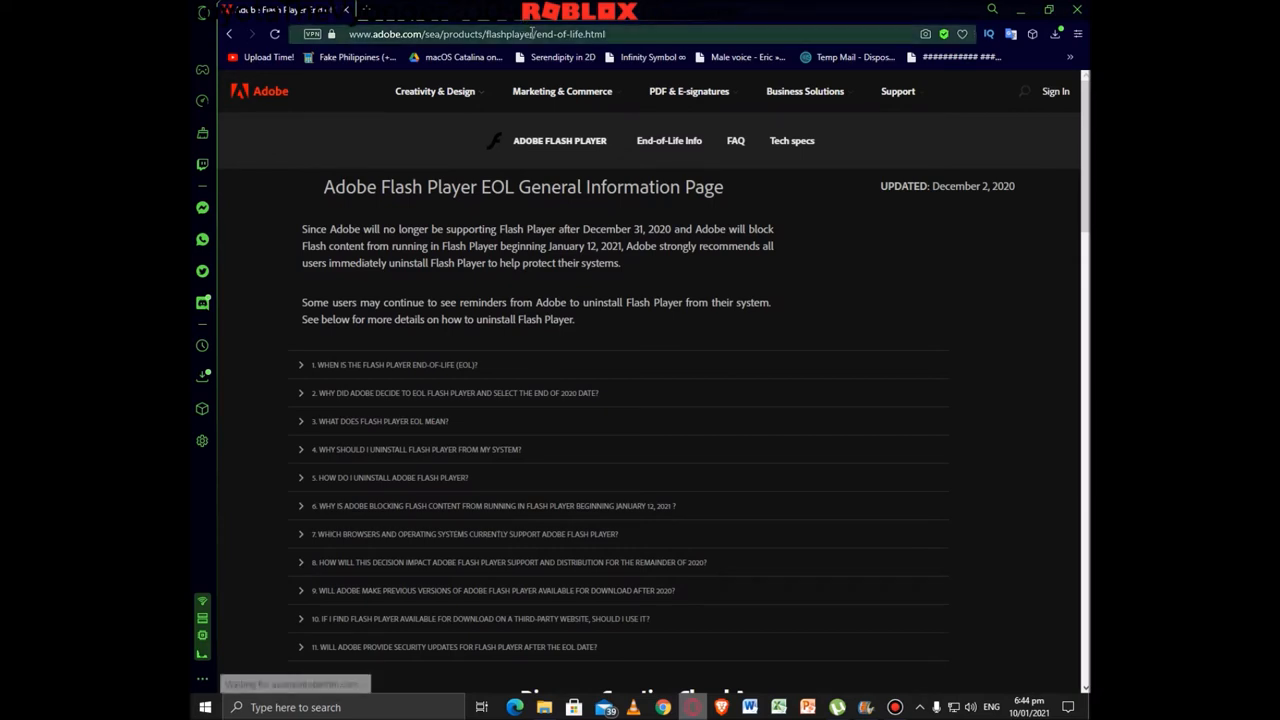
pyautogui.scroll(-3)
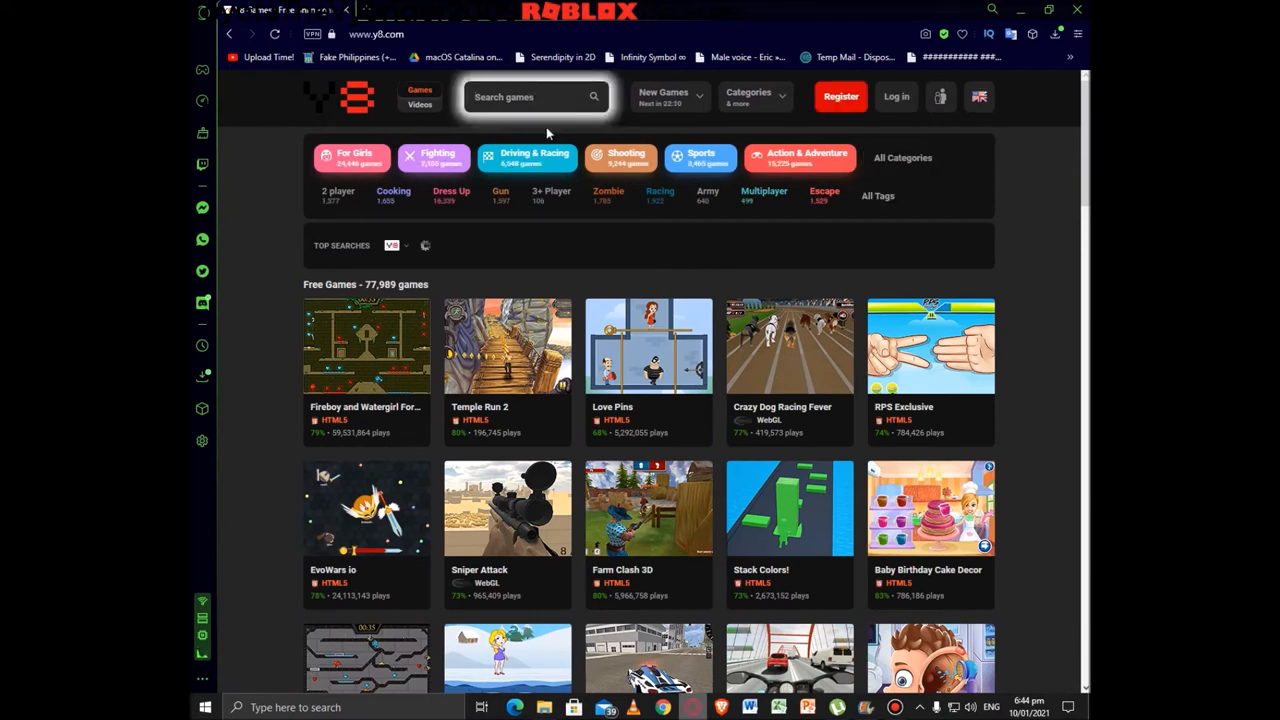
# Search Y8 for 'papa', browse the Papa's game suggestions, and go to a new blank tab.
pyautogui.write('papa')
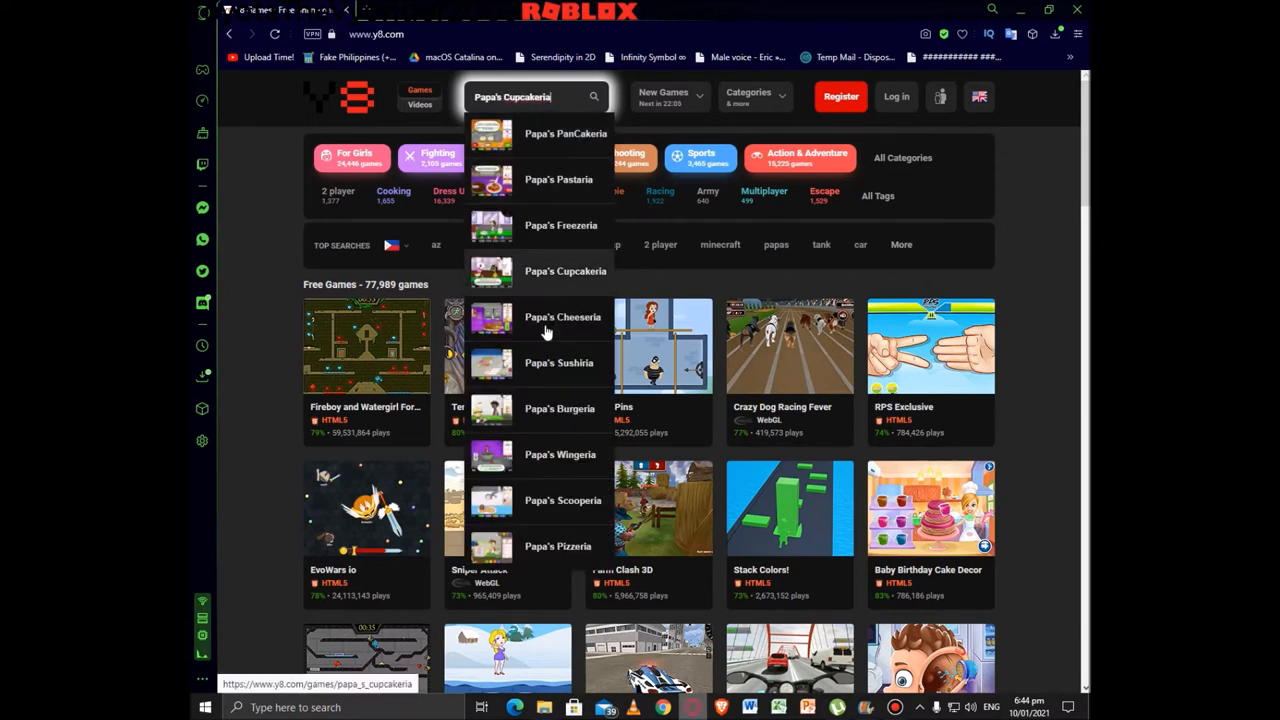
pyautogui.click(560, 408)
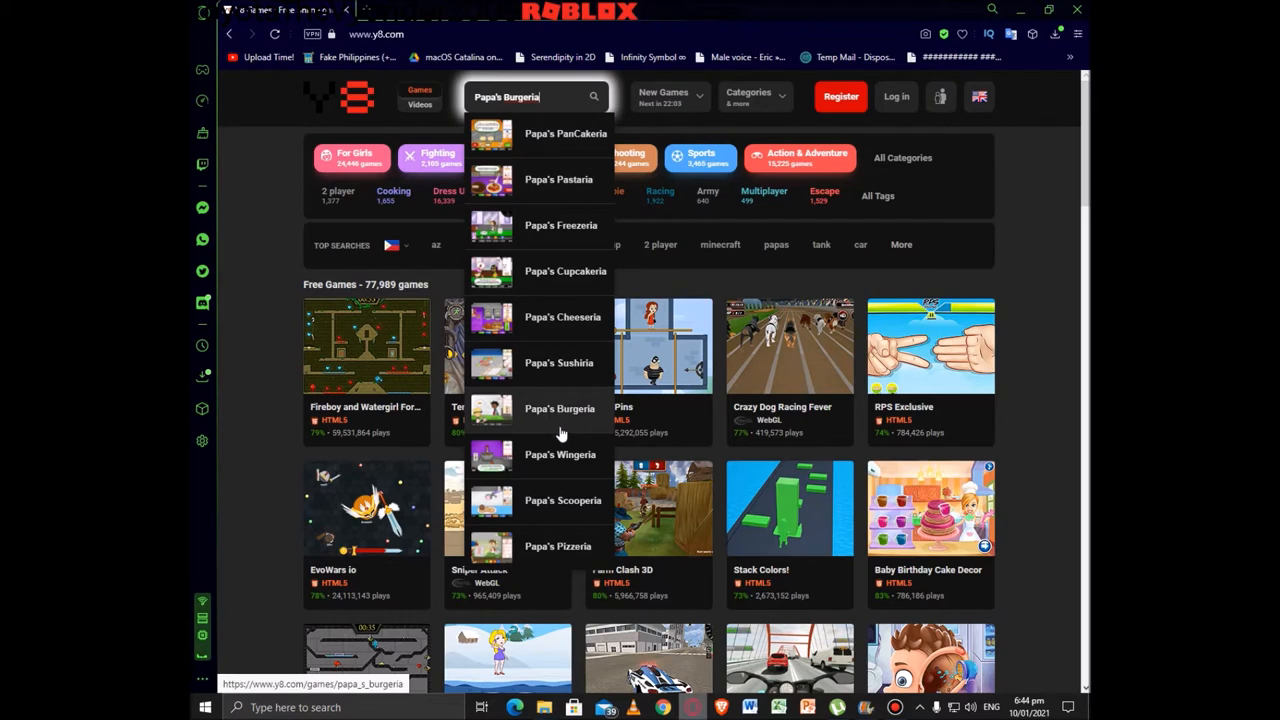
pyautogui.click(564, 500)
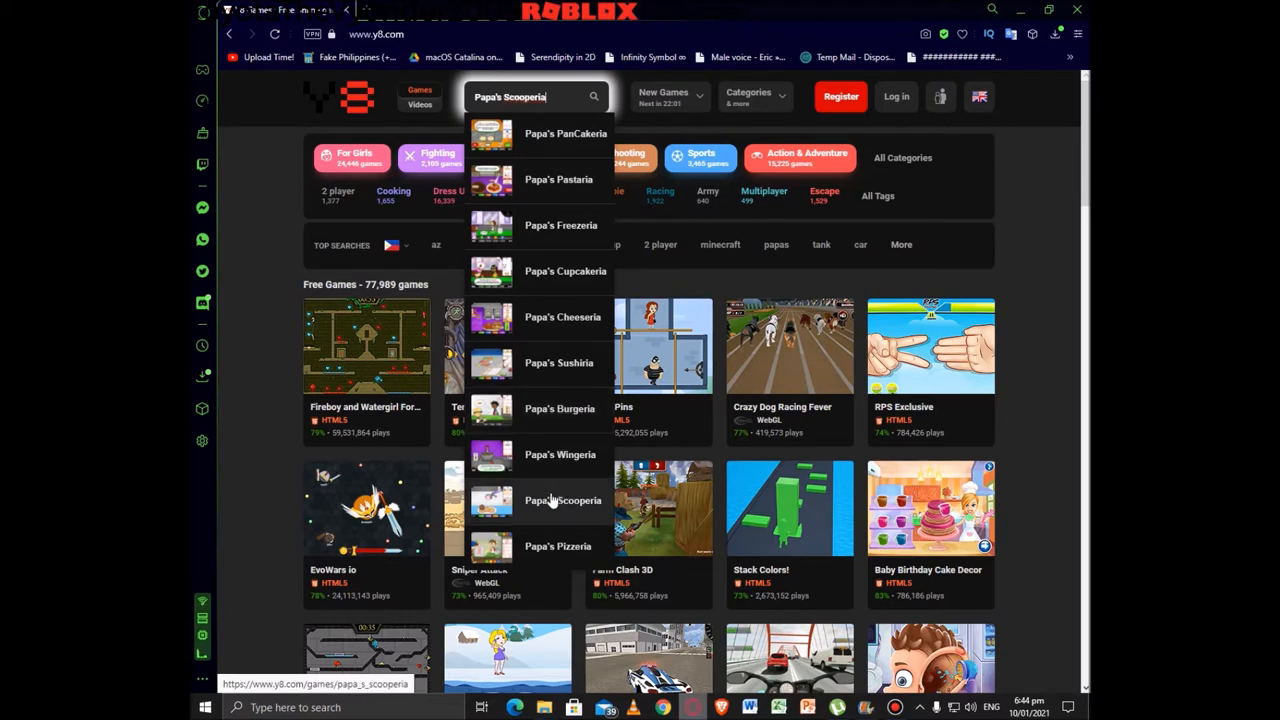
pyautogui.click(560, 454)
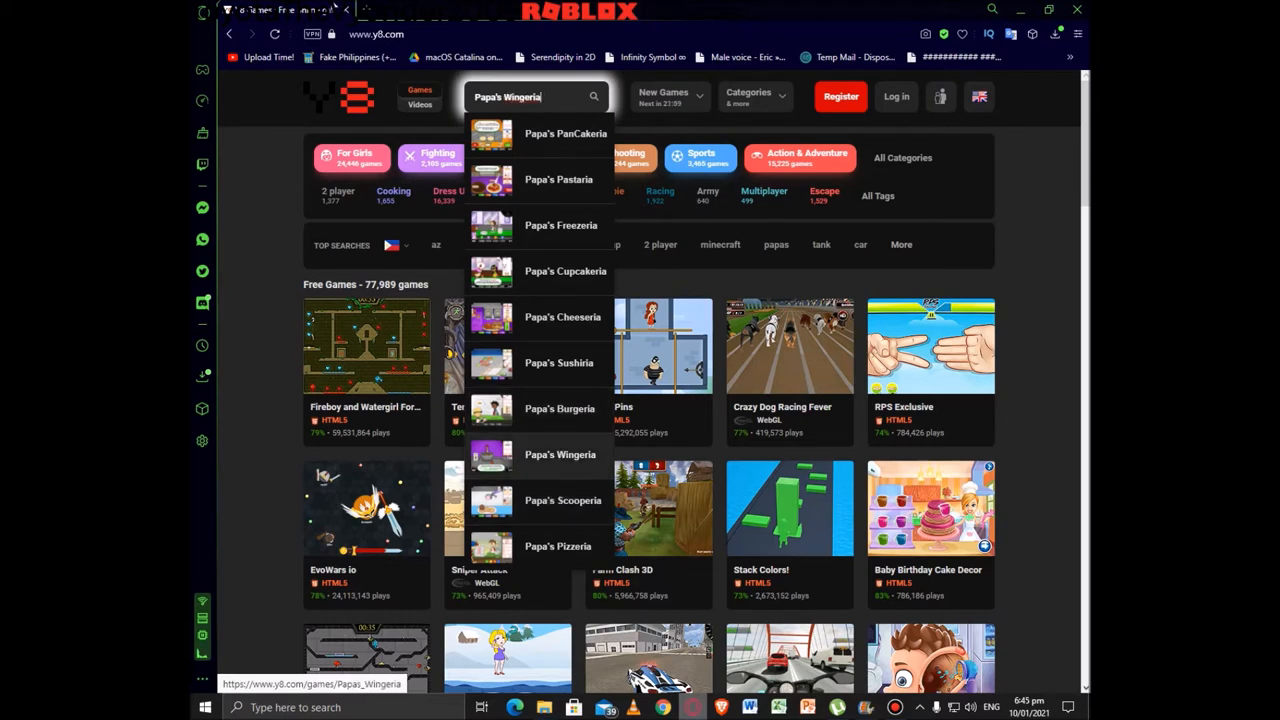
pyautogui.click(562, 132)
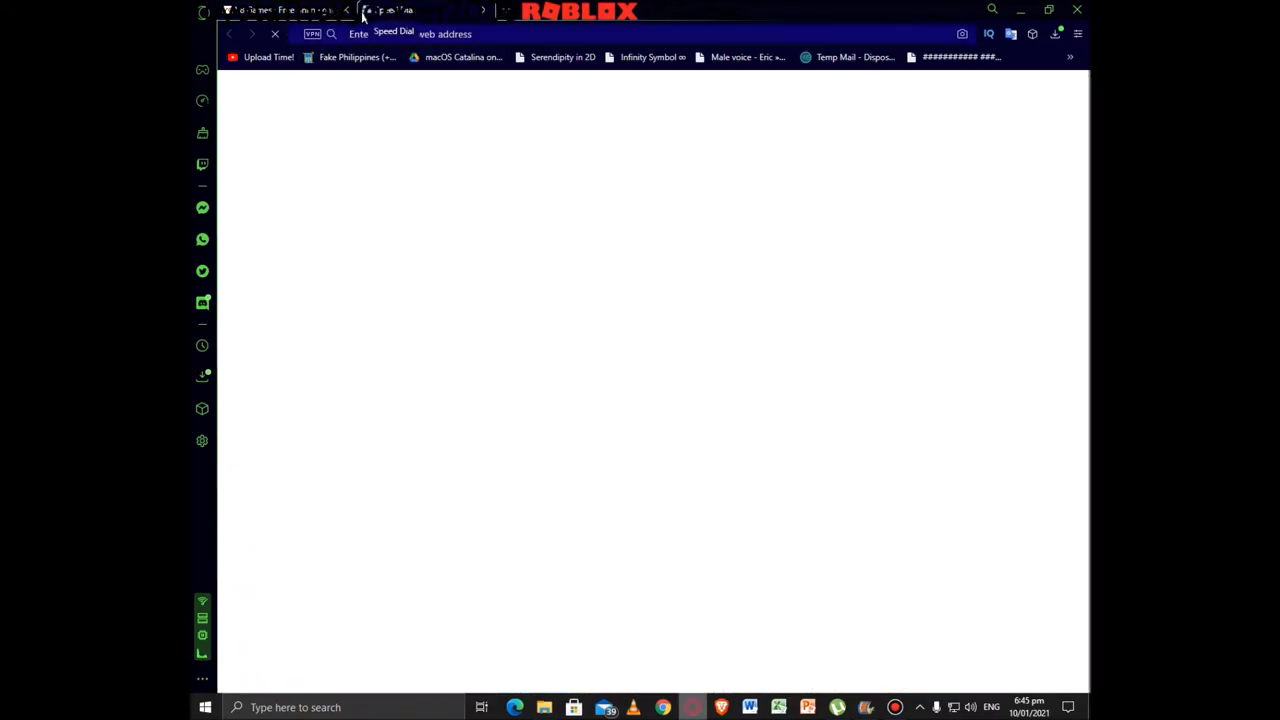
# Search Google for 'chromium' and browse down the results toward The Chromium Projects site.
pyautogui.write('chromium')
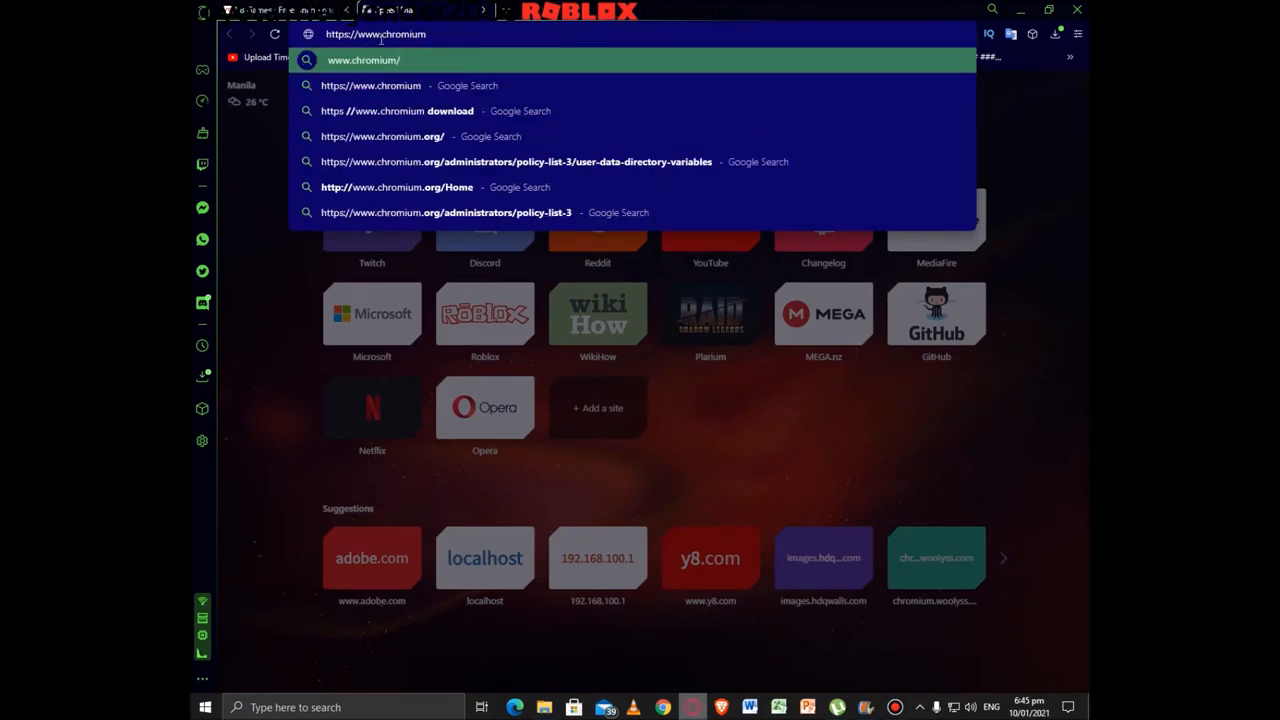
pyautogui.press('Enter')
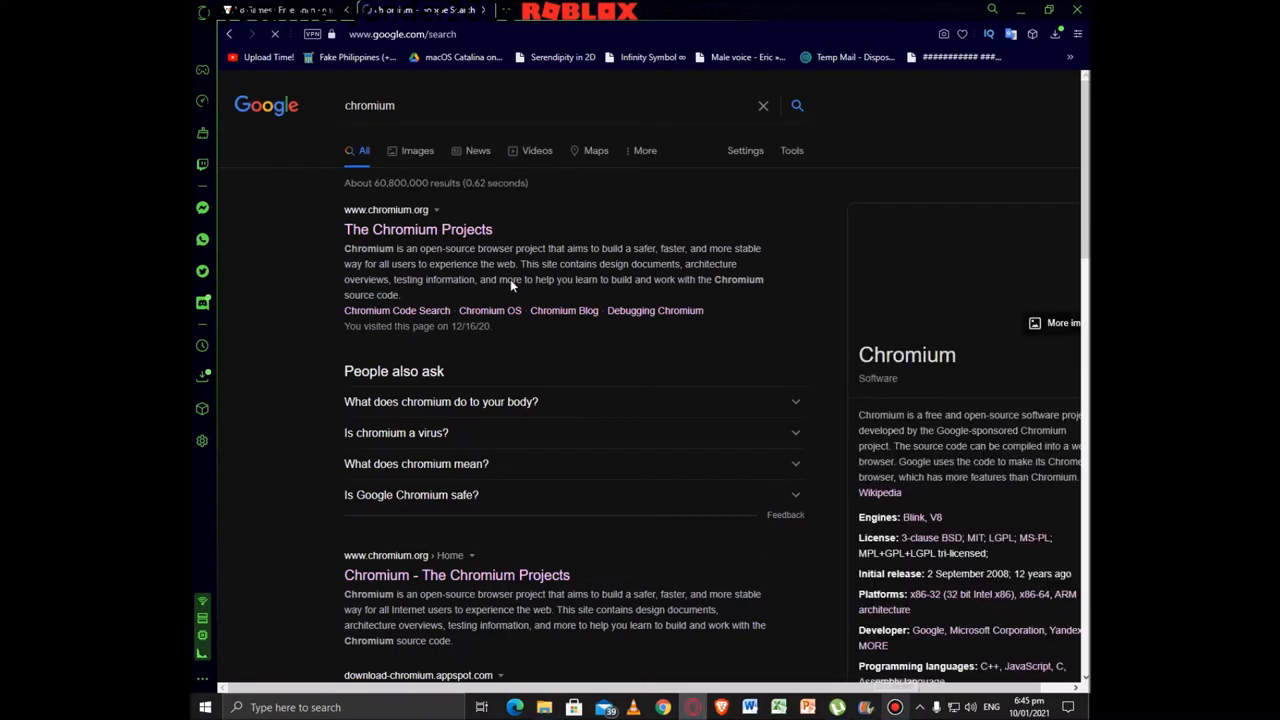
pyautogui.scroll(-3)
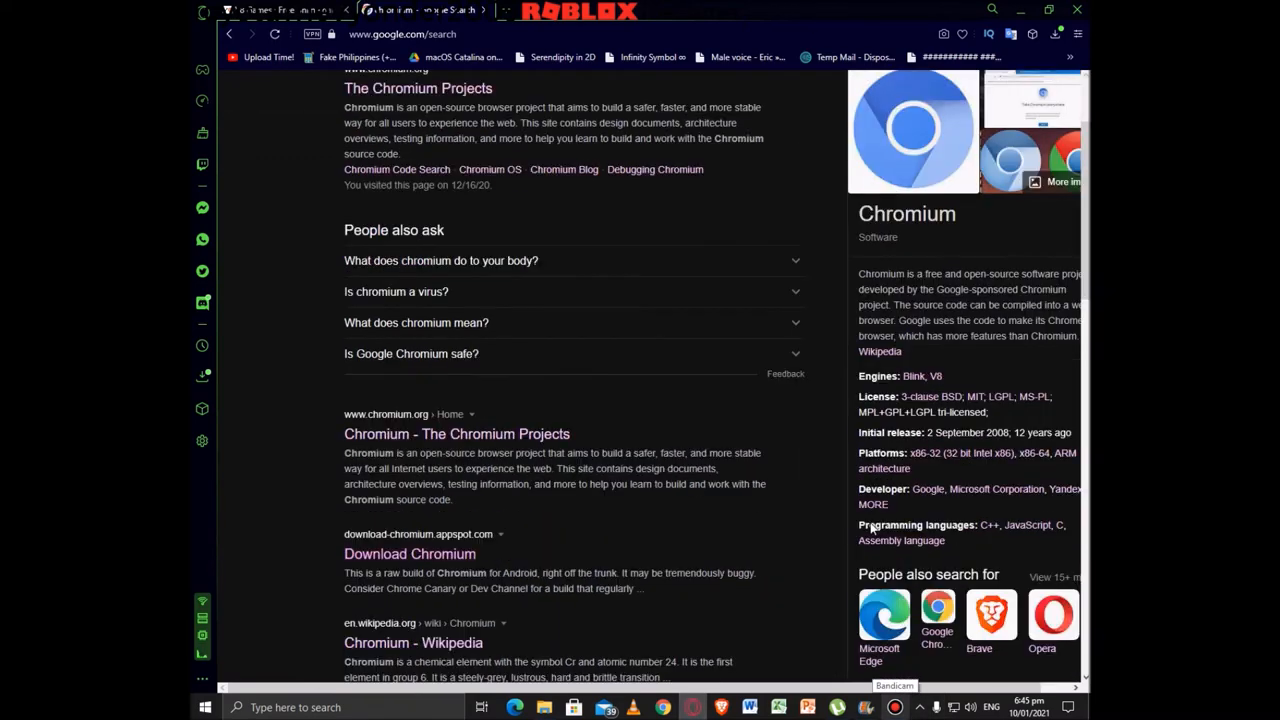
pyautogui.scroll(-3)
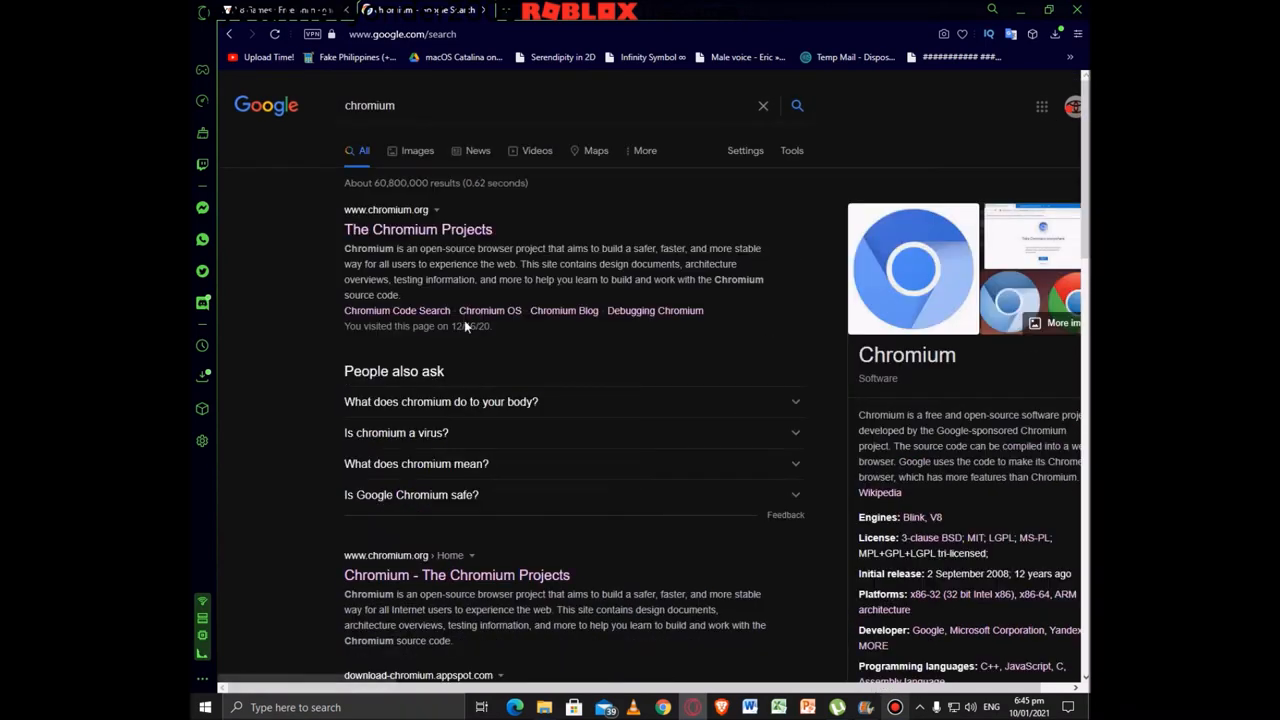
pyautogui.scroll(-3)
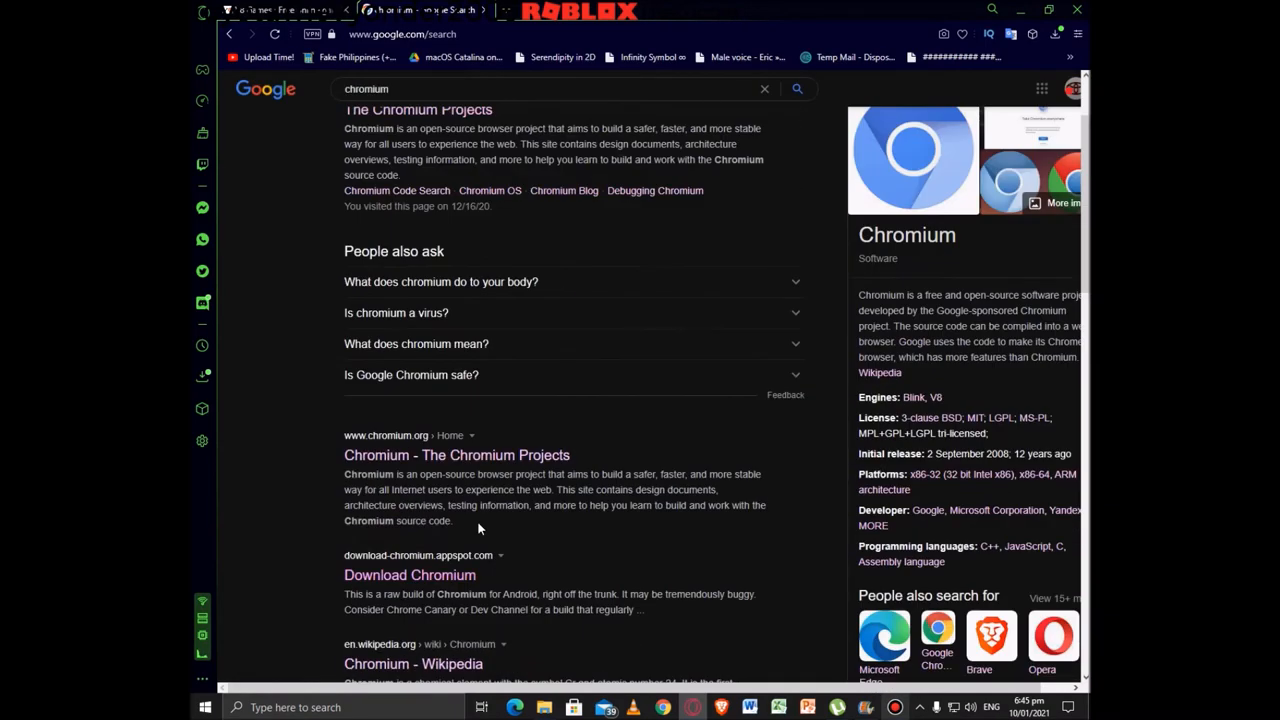
pyautogui.scroll(-3)
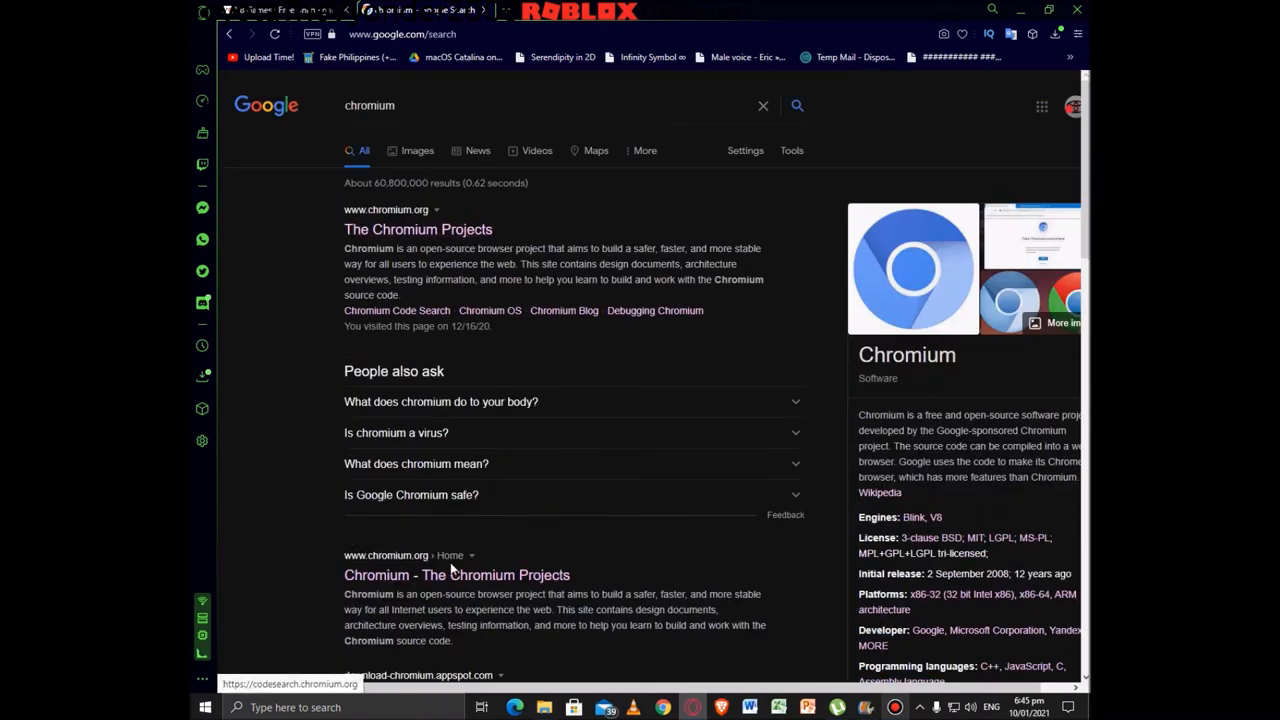
pyautogui.scroll(-3)
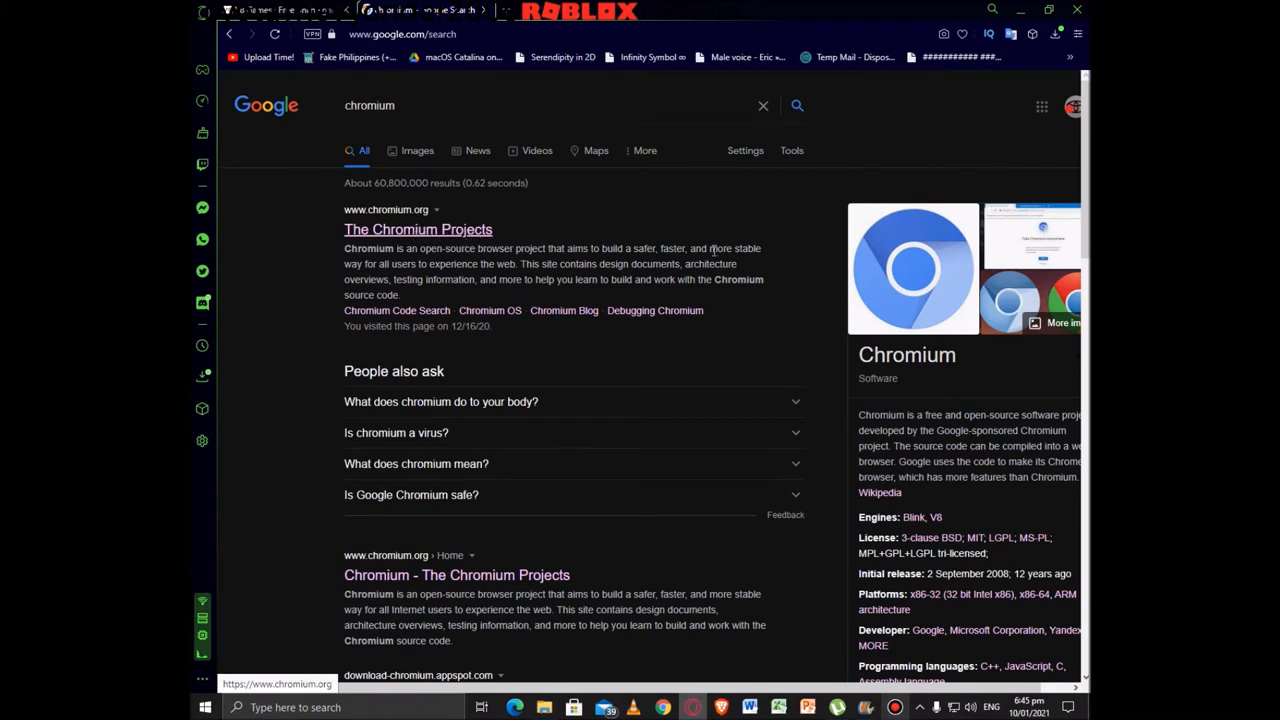
pyautogui.moveTo(416, 236)
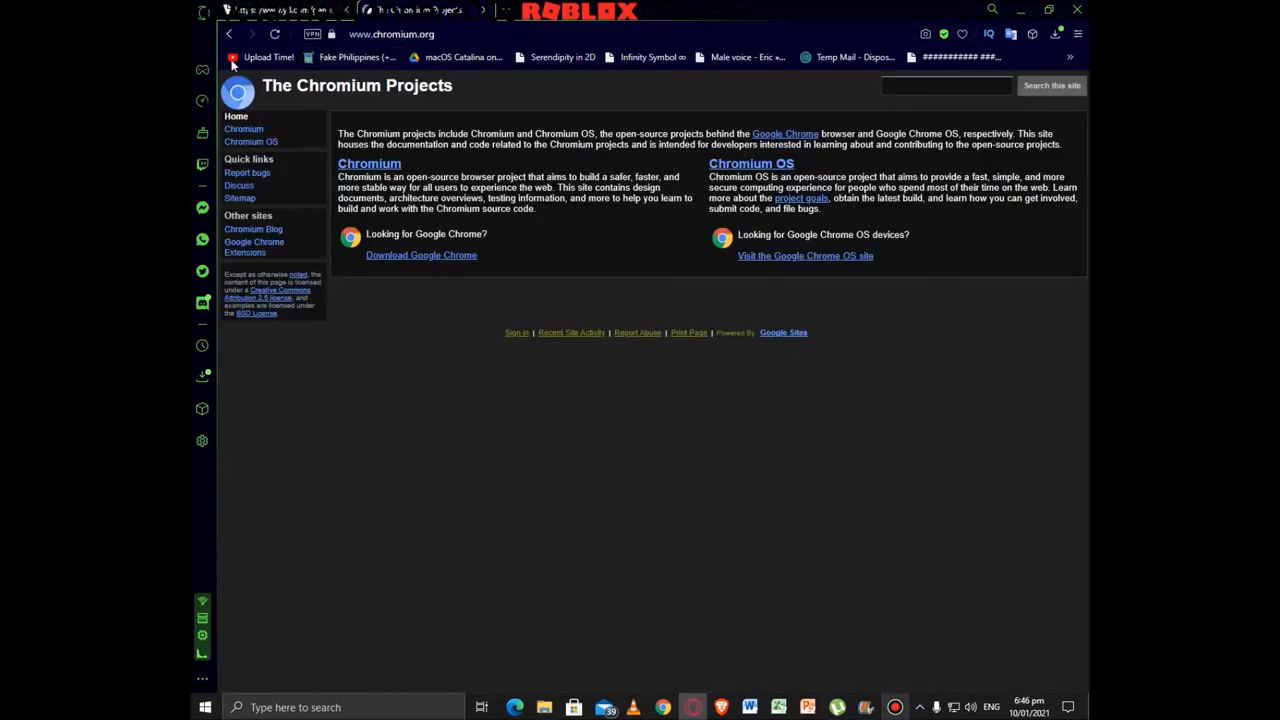
# Go back from the Chromium site to the Google results and look further down them.
pyautogui.click(230, 36)
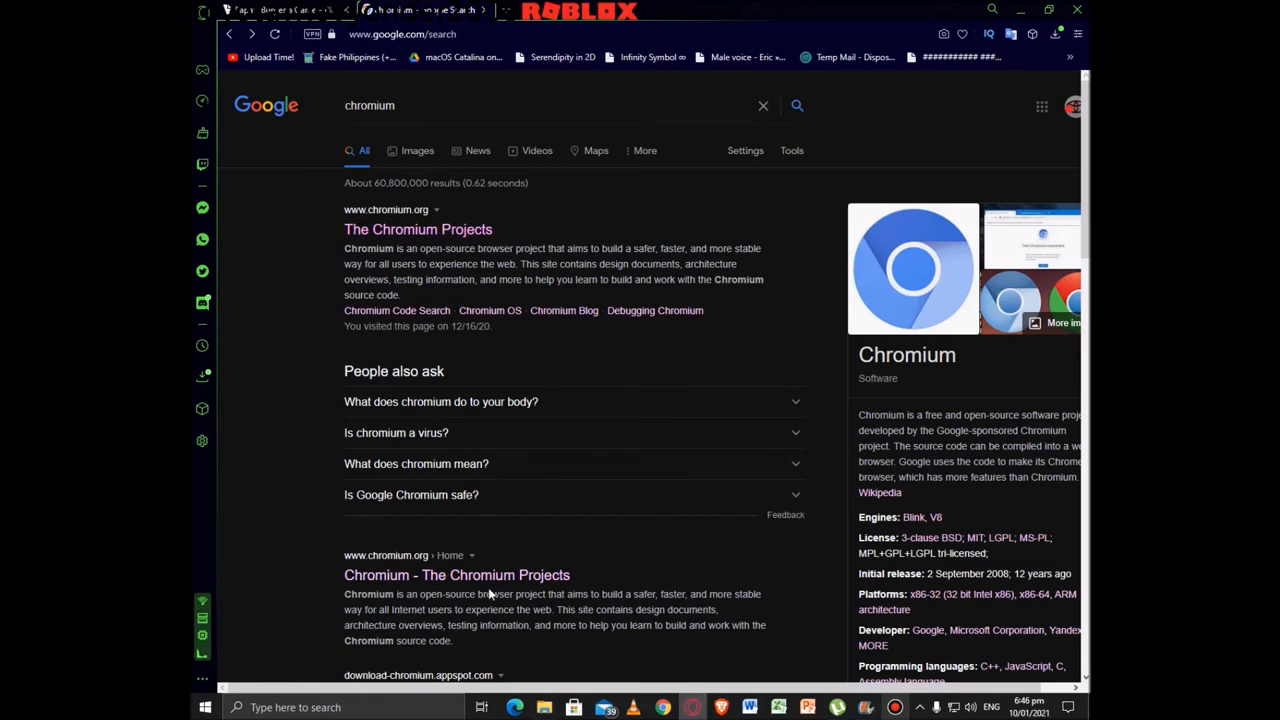
pyautogui.scroll(-3)
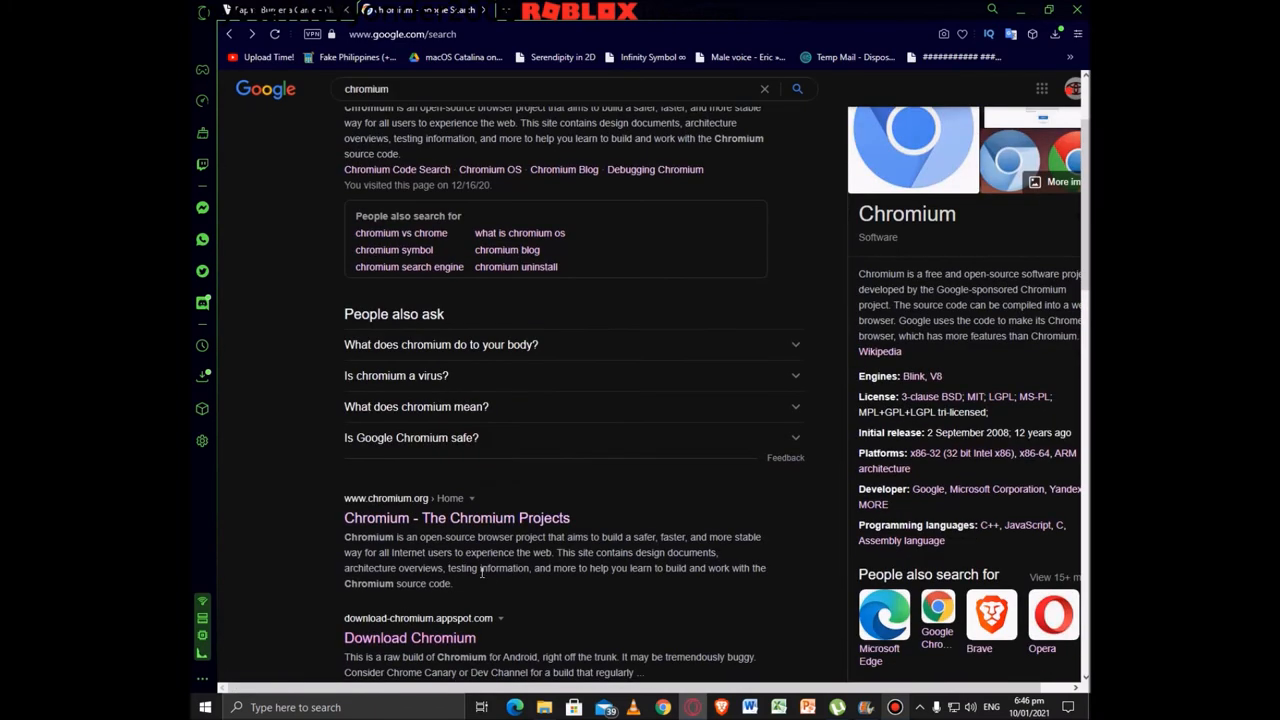
pyautogui.scroll(-3)
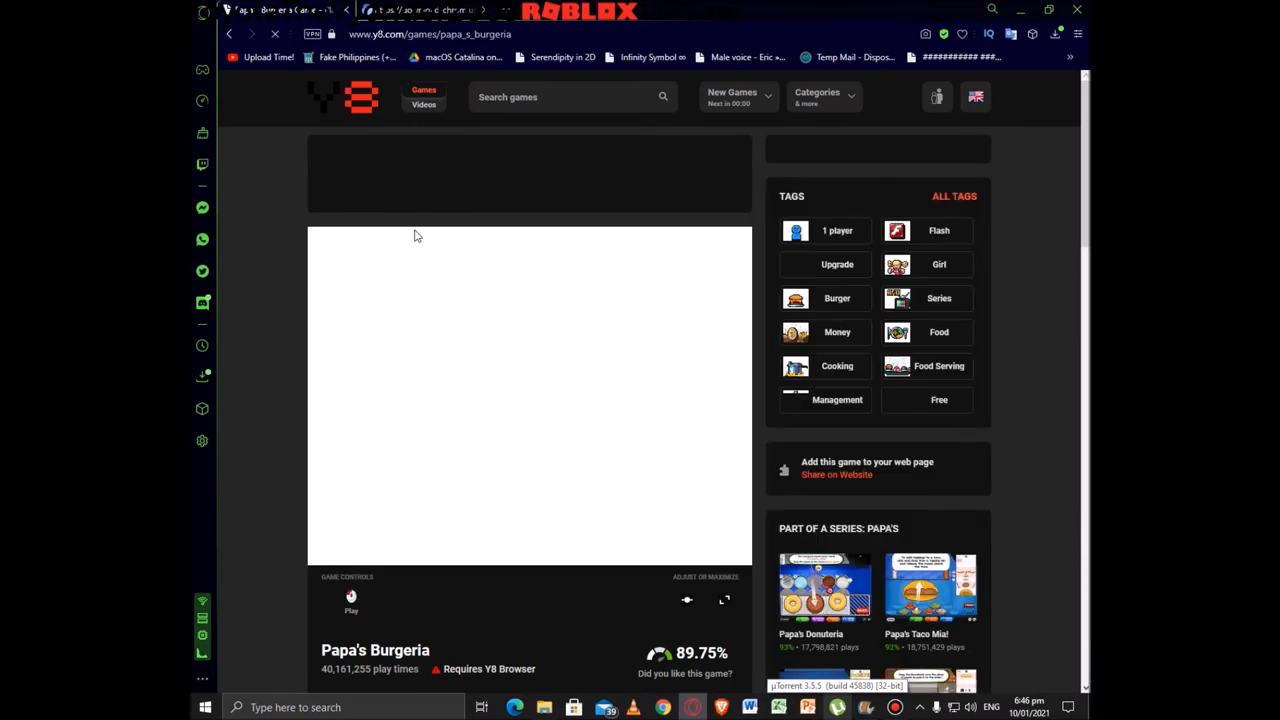
pyautogui.moveTo(646, 372)
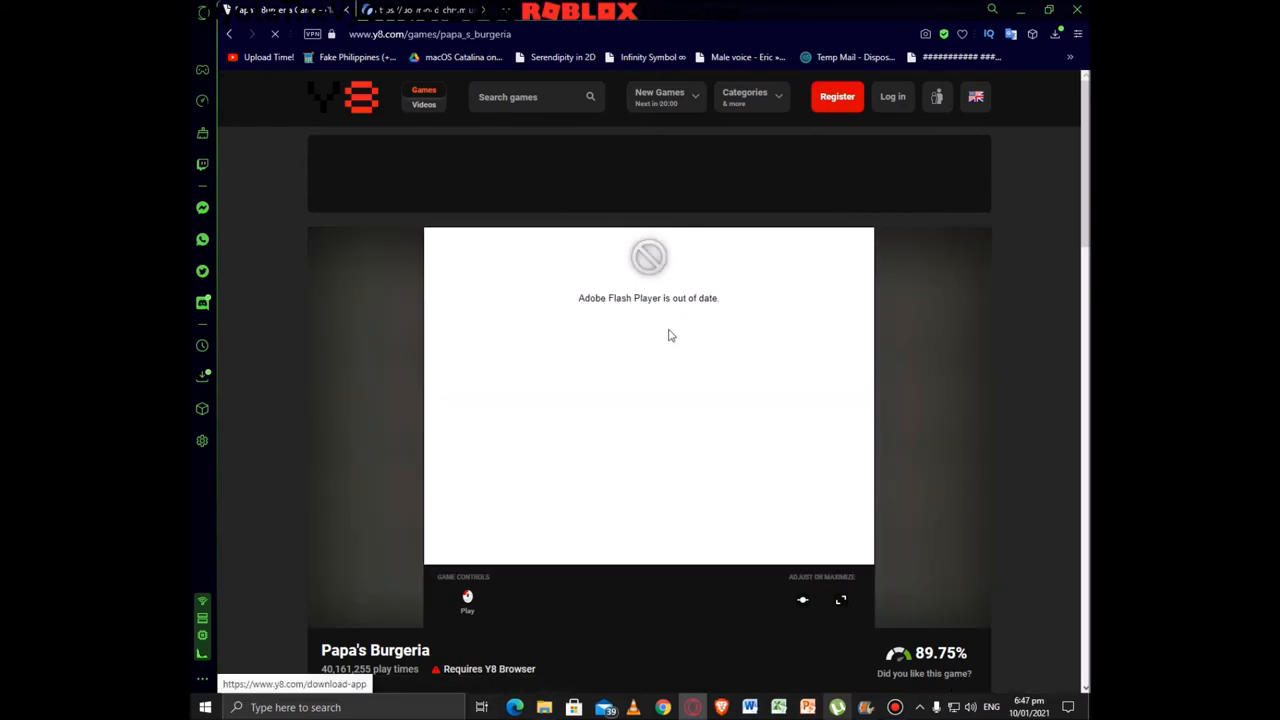
pyautogui.moveTo(712, 364)
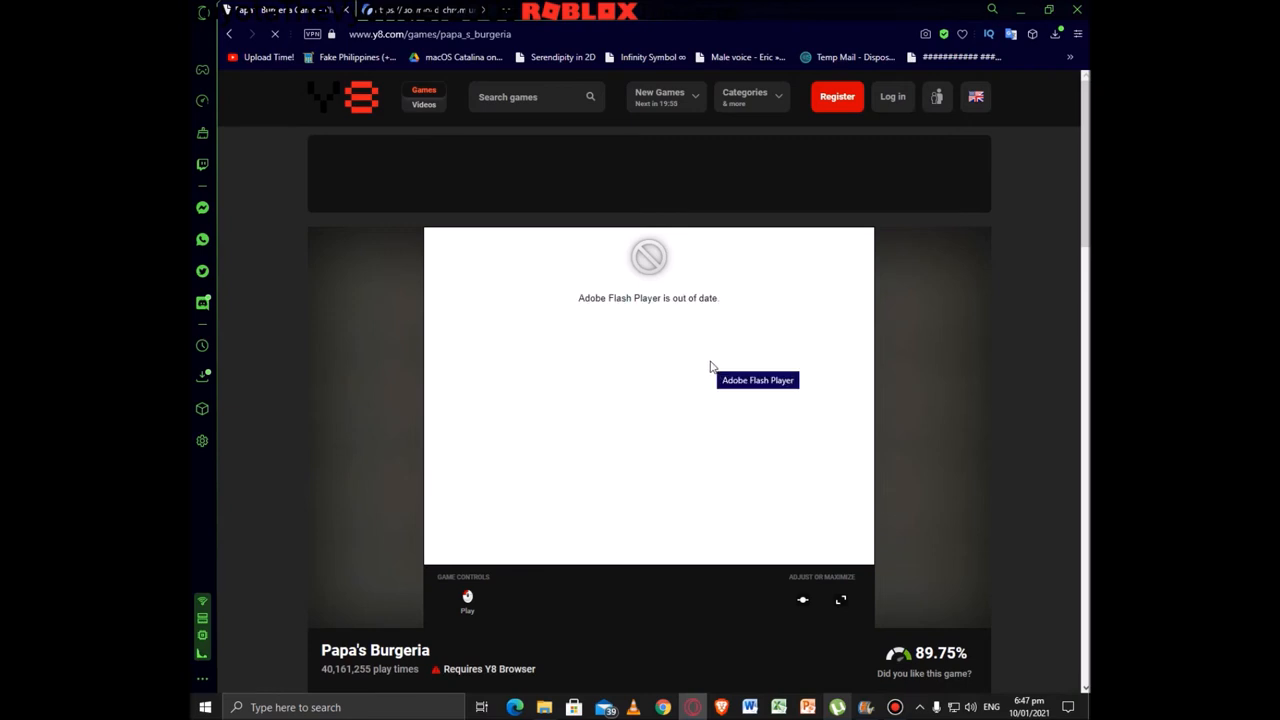
pyautogui.moveTo(592, 670)
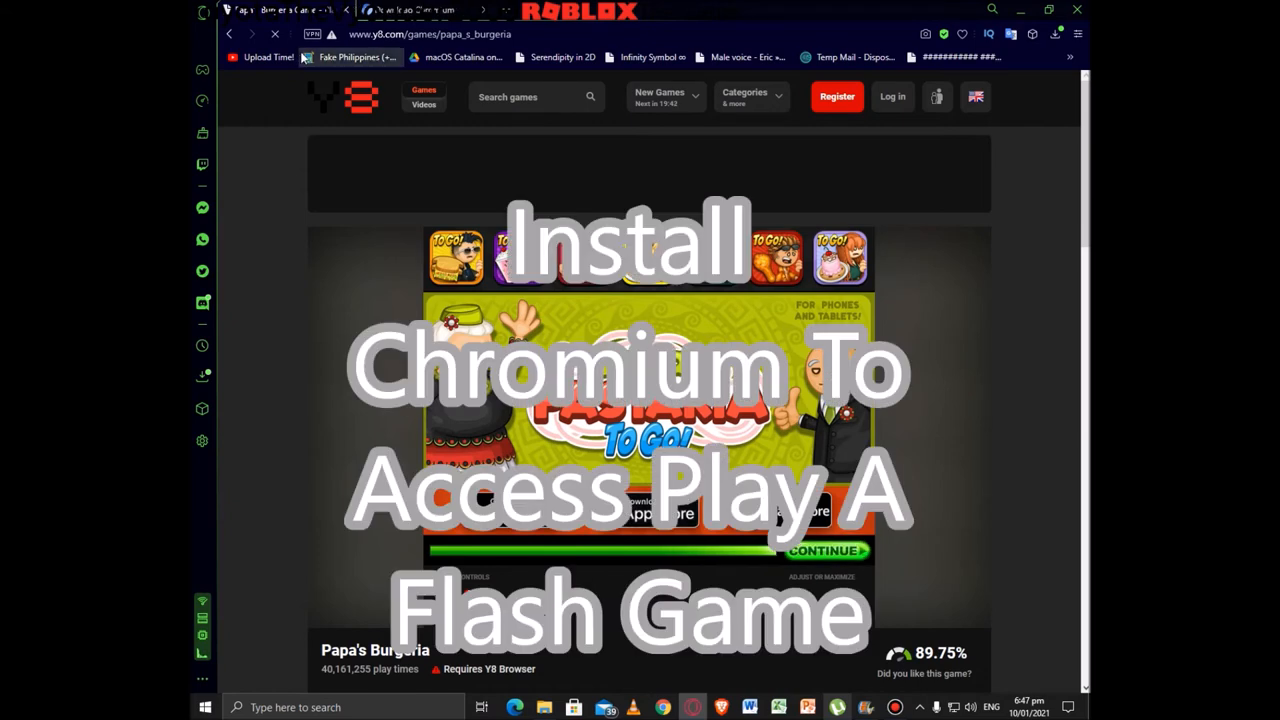
# Confirm Flash is allowed for Y8 in site info and let Papa's Burgeria load its splash screen.
pyautogui.click(332, 32)
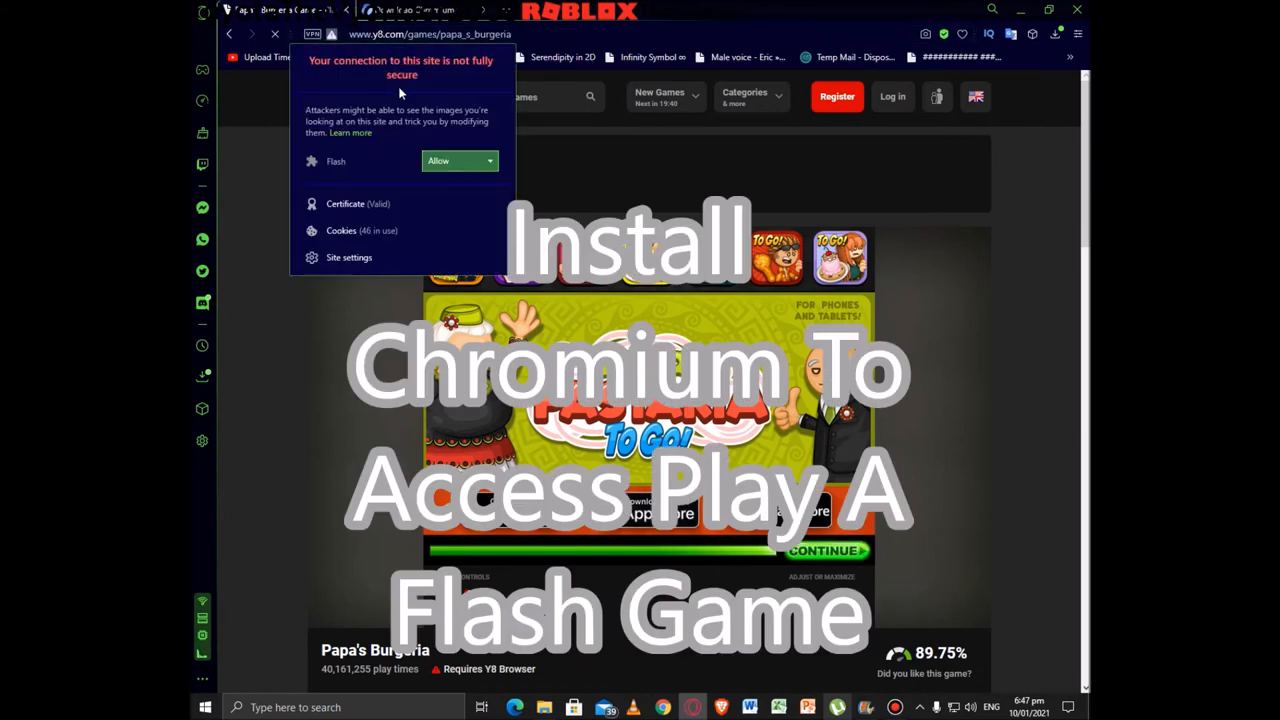
pyautogui.moveTo(380, 360)
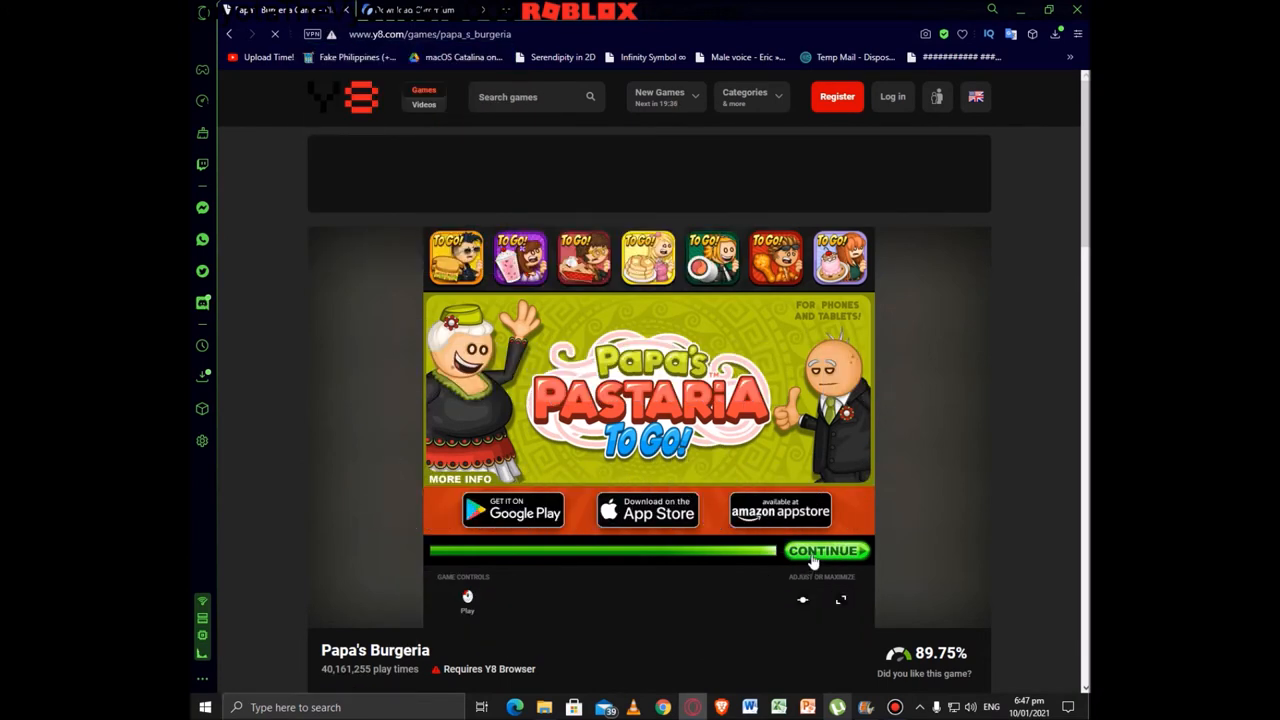
pyautogui.moveTo(838, 598)
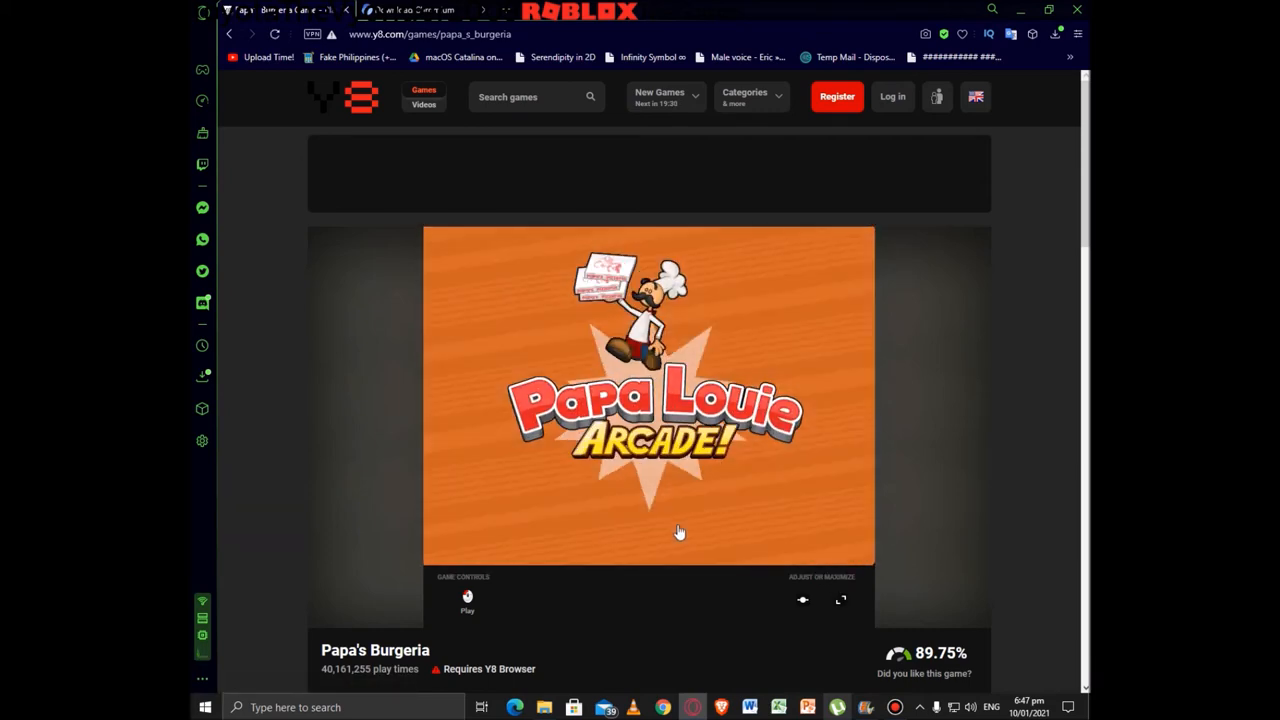
pyautogui.scroll(-3)
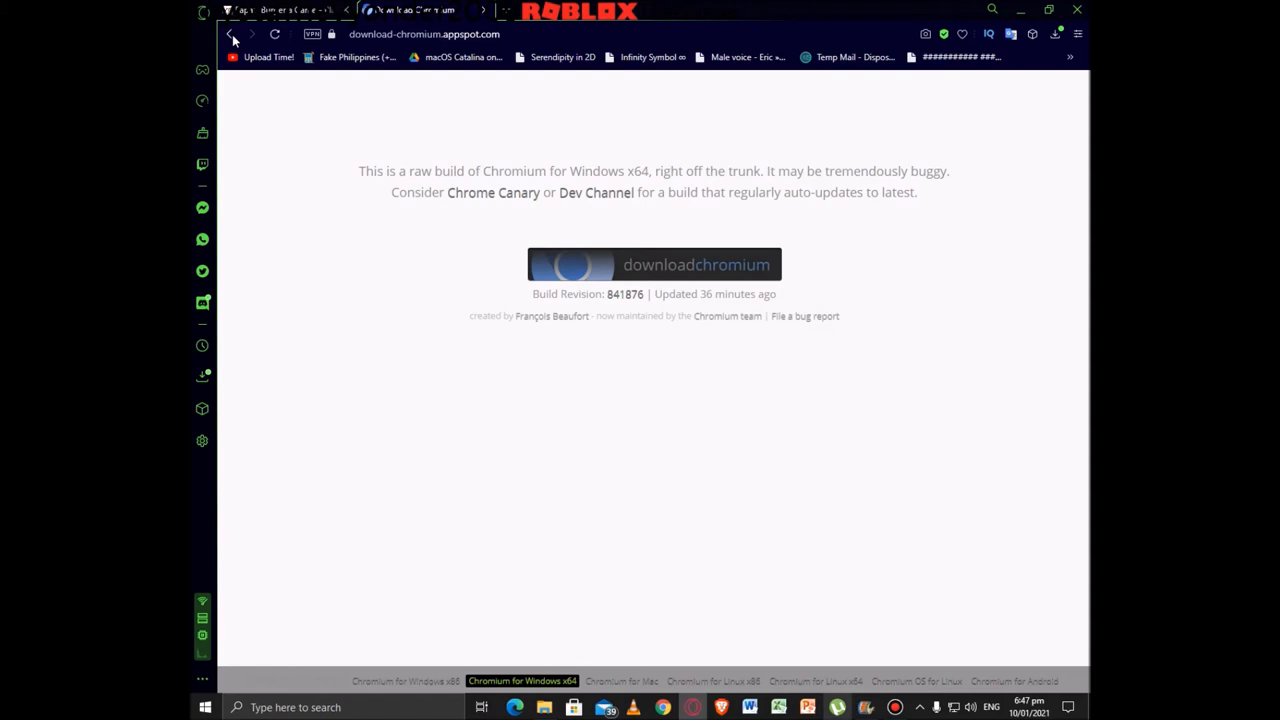
# Go back to the chromium Google results and scroll to the bottom of the page.
pyautogui.click(234, 36)
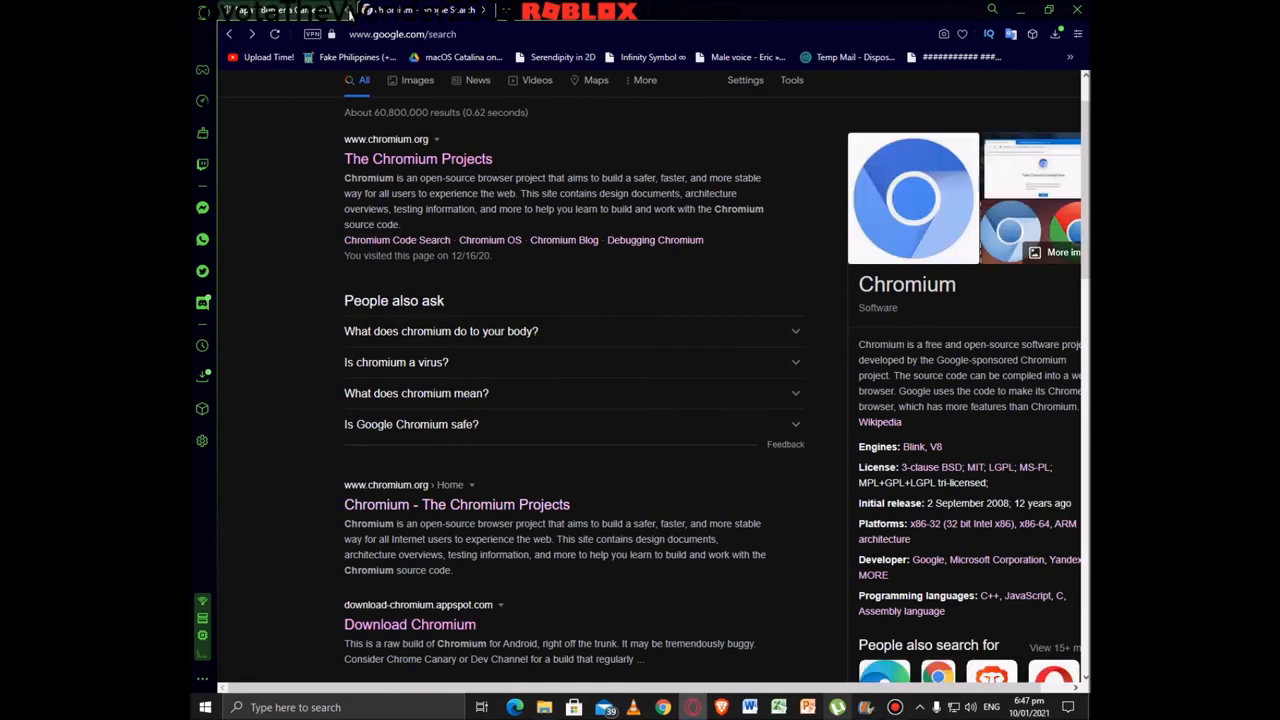
pyautogui.scroll(-3)
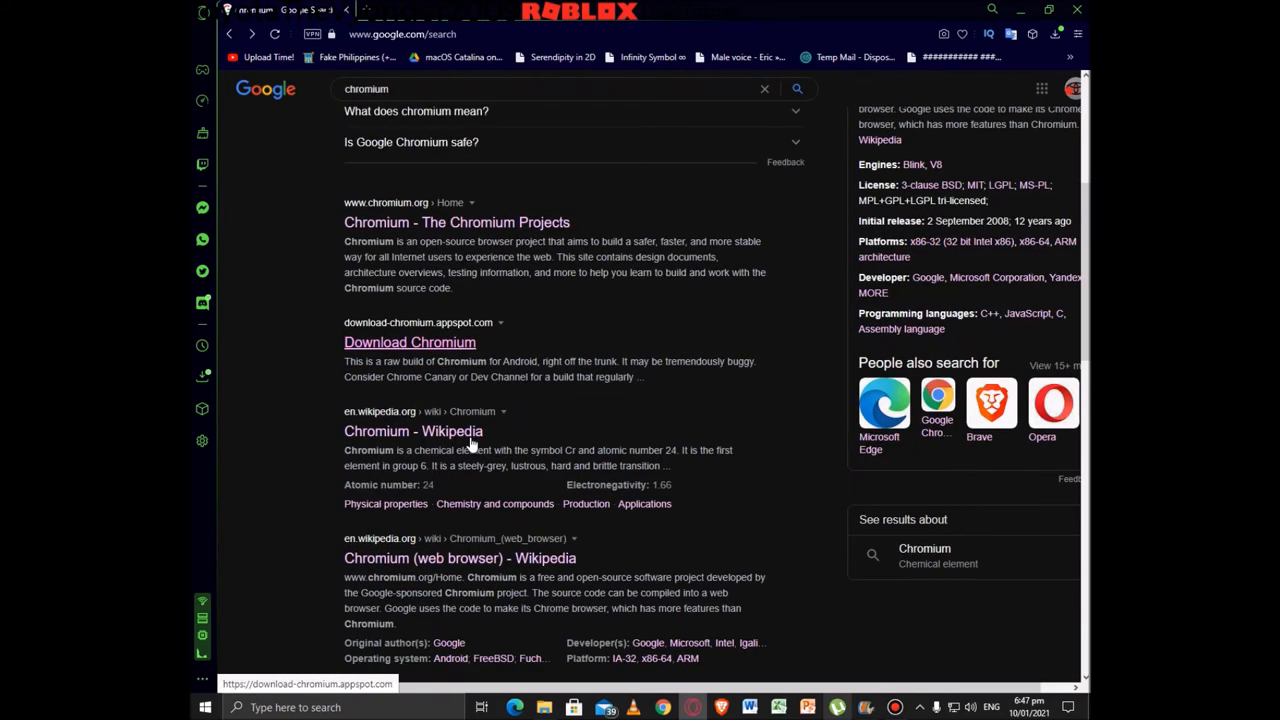
pyautogui.scroll(-3)
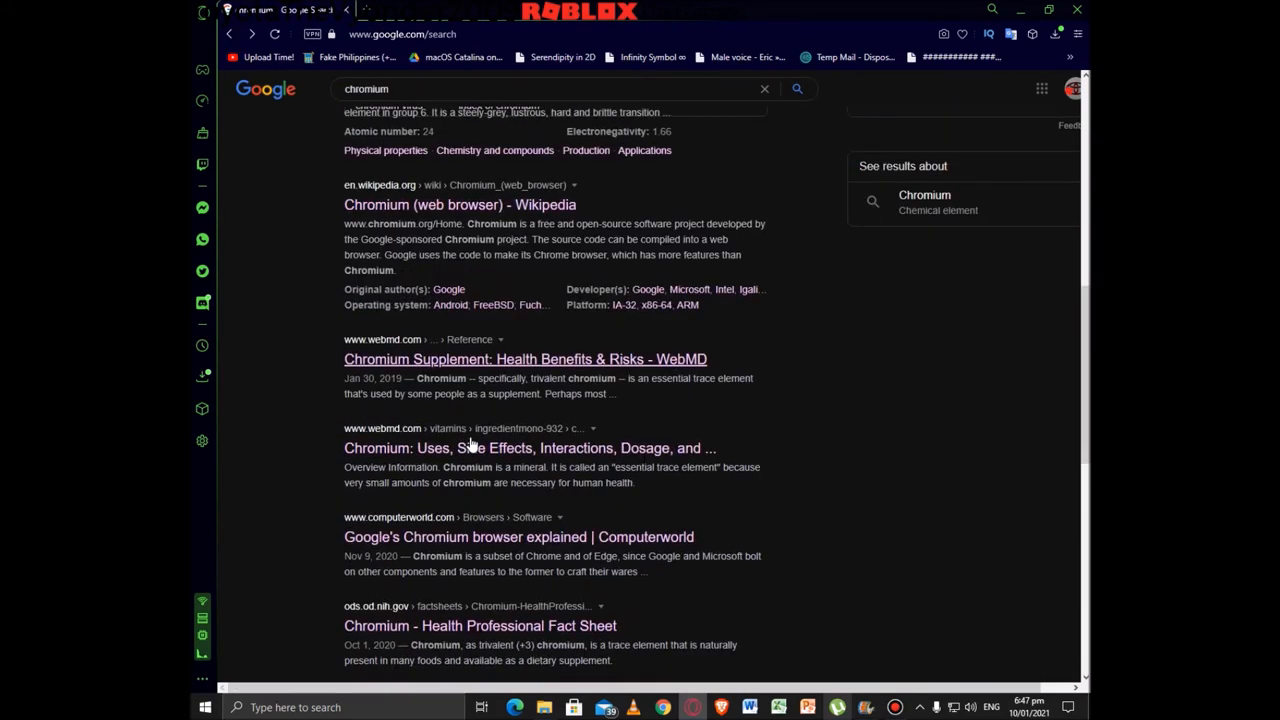
pyautogui.scroll(-3)
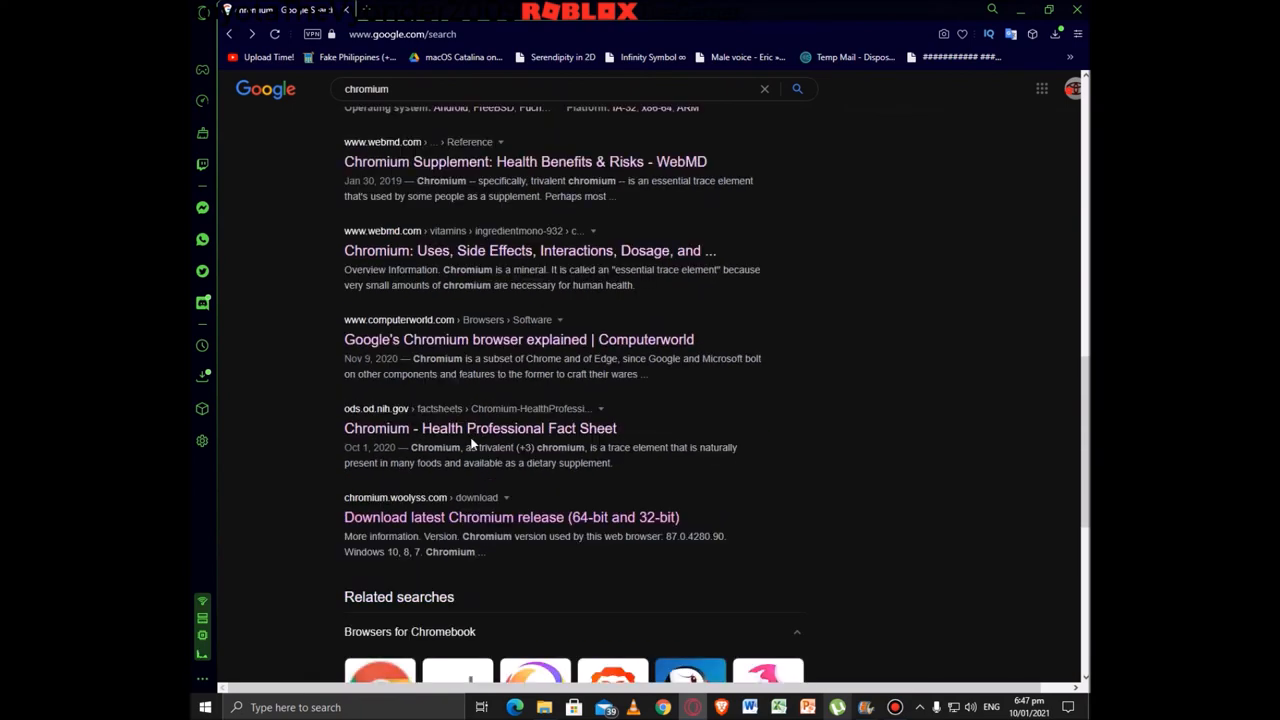
pyautogui.scroll(3)
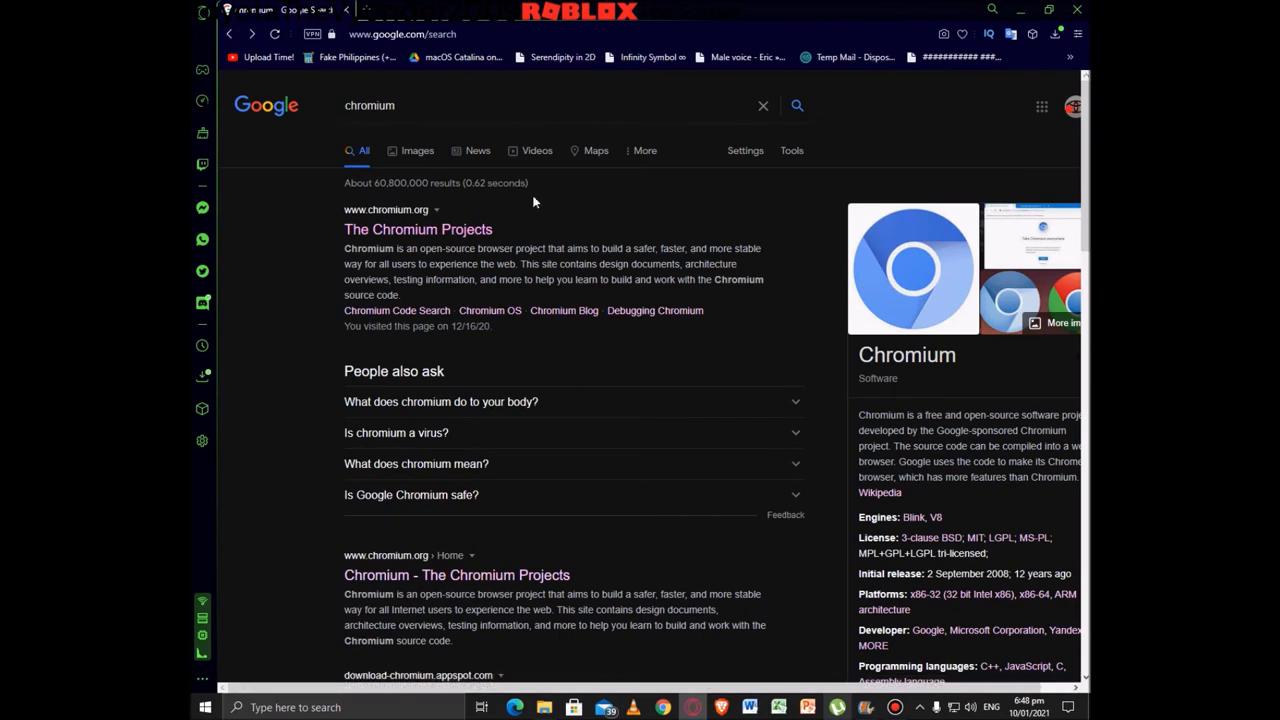
pyautogui.scroll(-3)
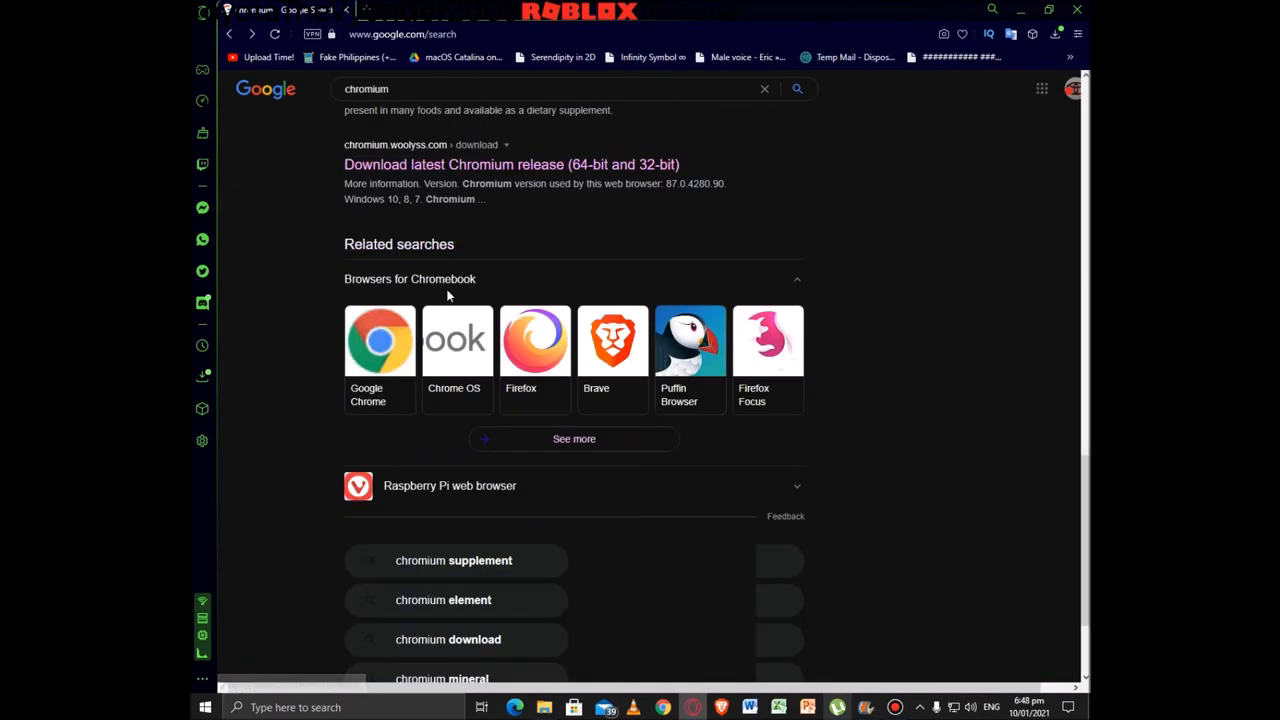
pyautogui.scroll(-3)
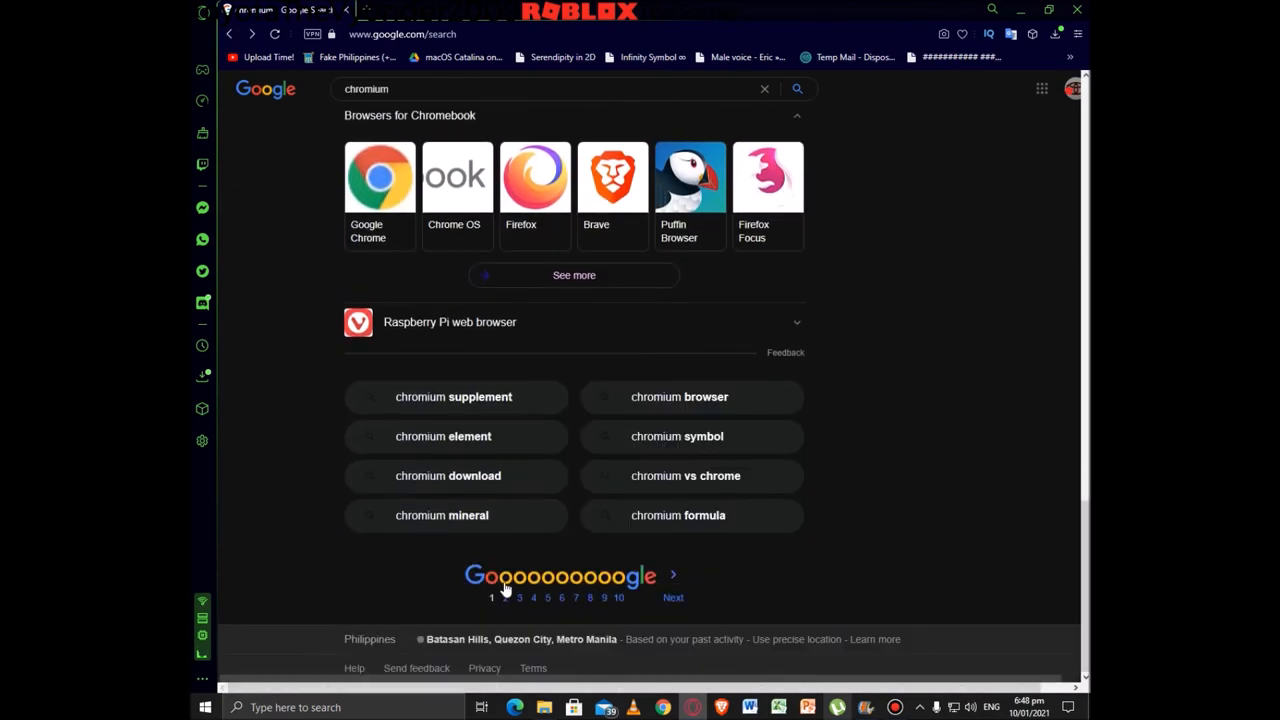
# Move to page 2 of the chromium results and look over the chemical-element and GitHub entries.
pyautogui.click(506, 598)
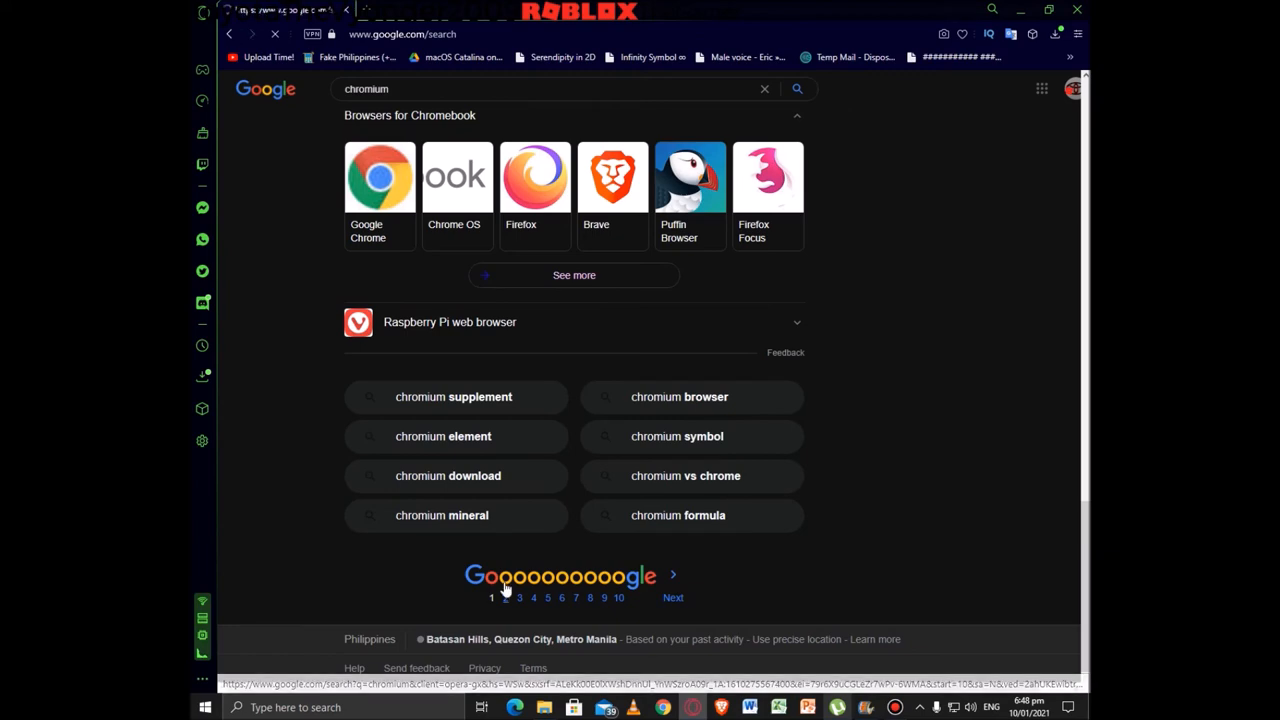
pyautogui.click(520, 598)
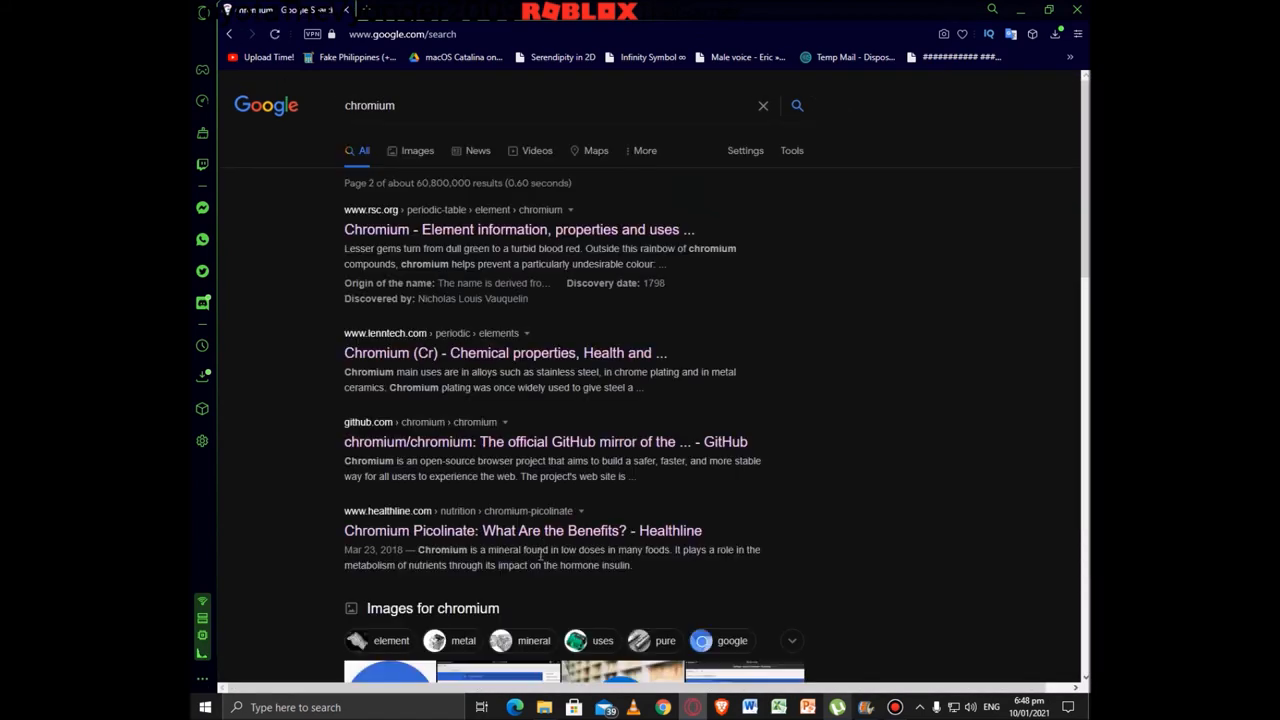
pyautogui.scroll(-3)
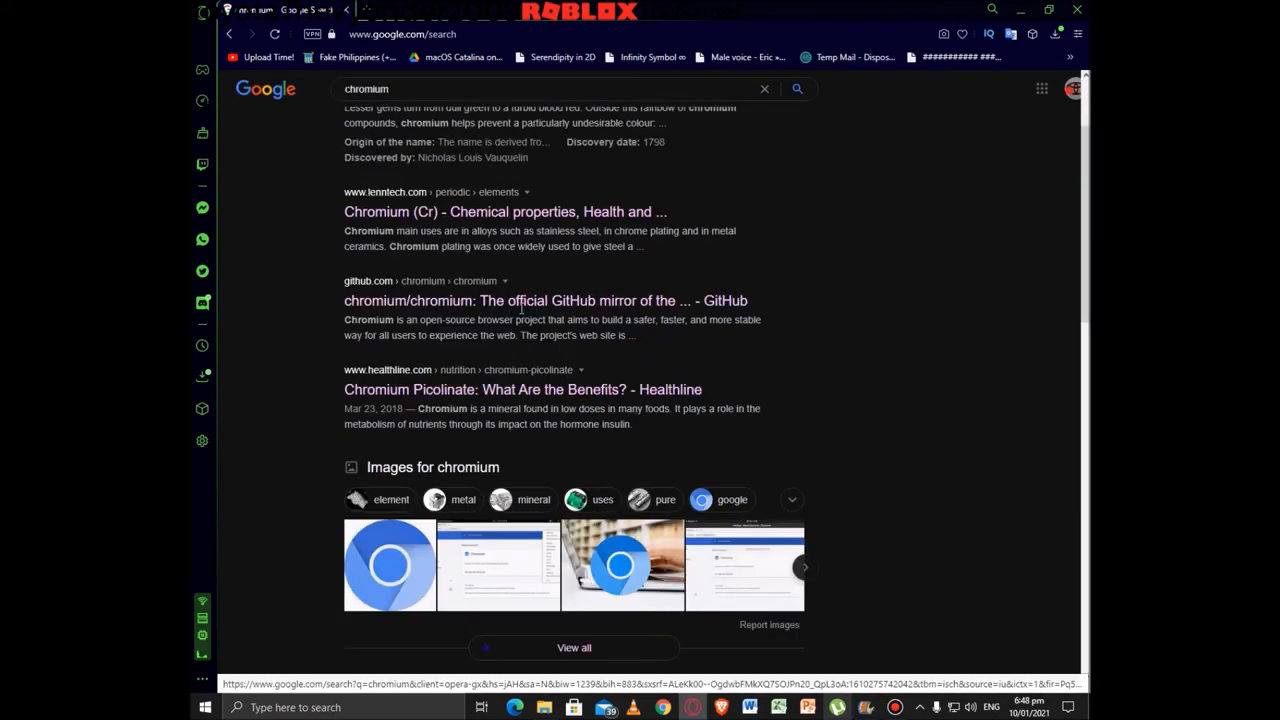
pyautogui.scroll(-3)
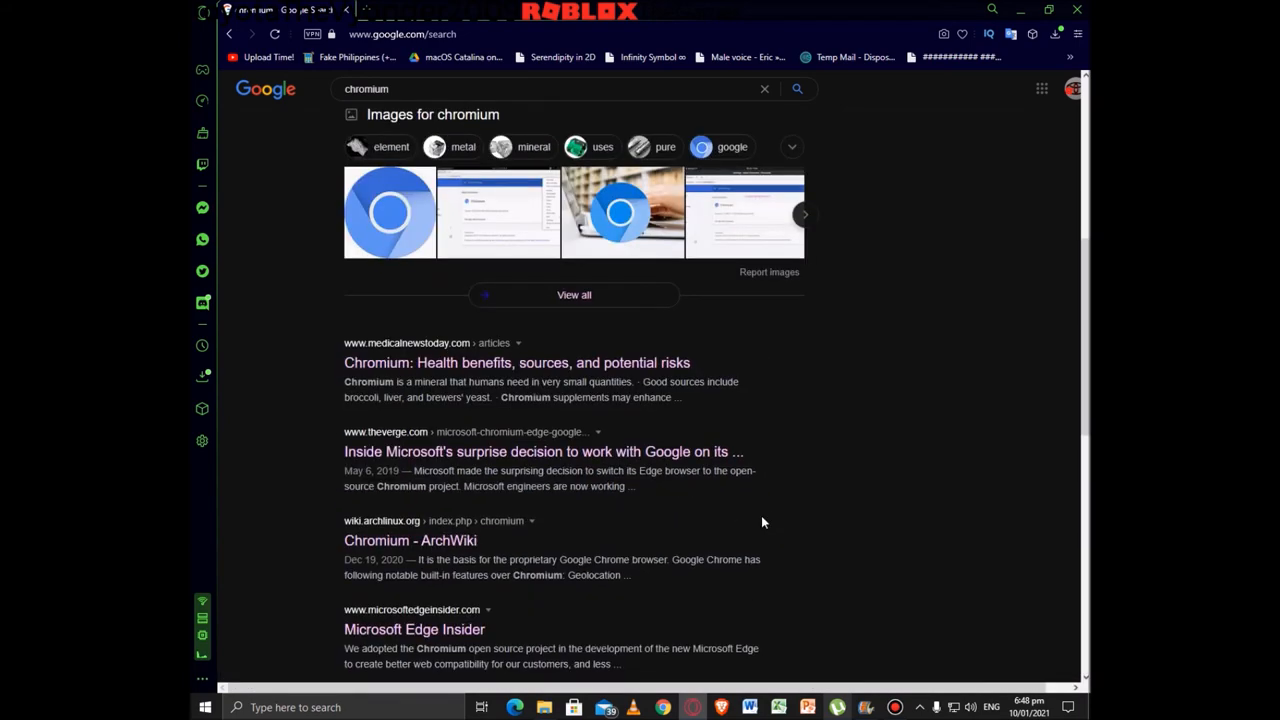
pyautogui.scroll(3)
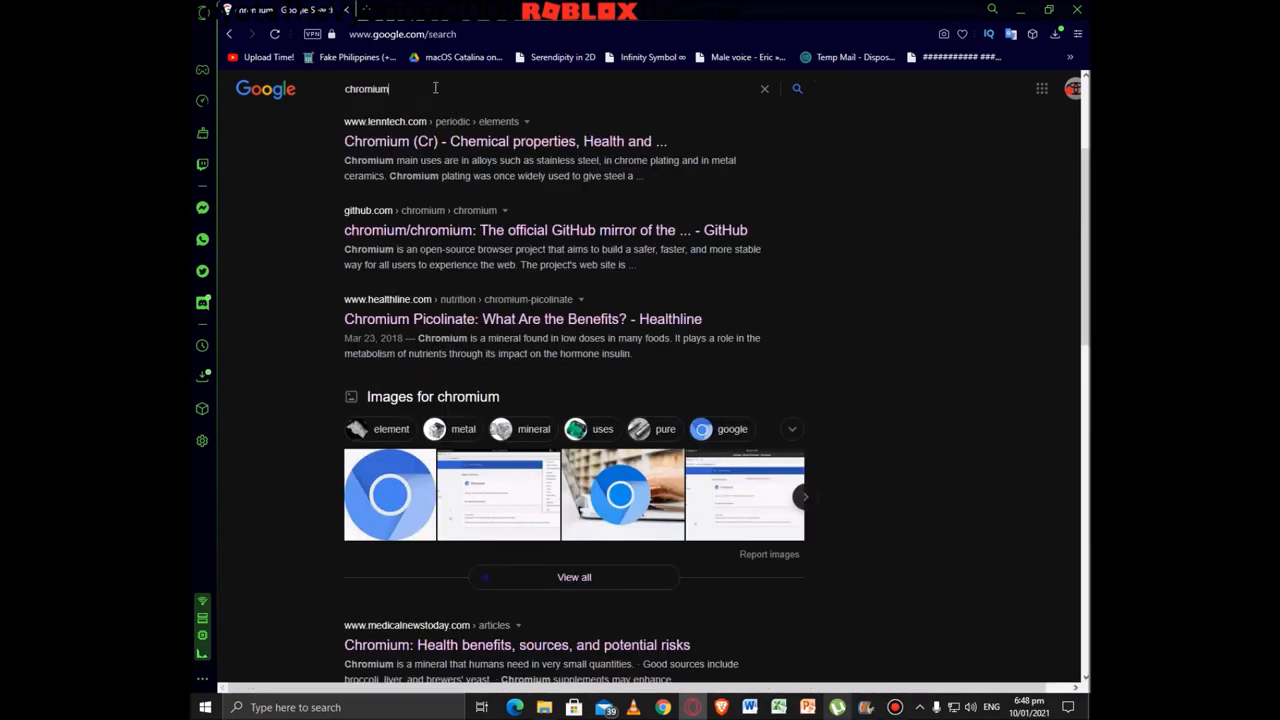
# Search Google for 'chromium free download' and browse the download results.
pyautogui.click(436, 88)
pyautogui.write(' free download')
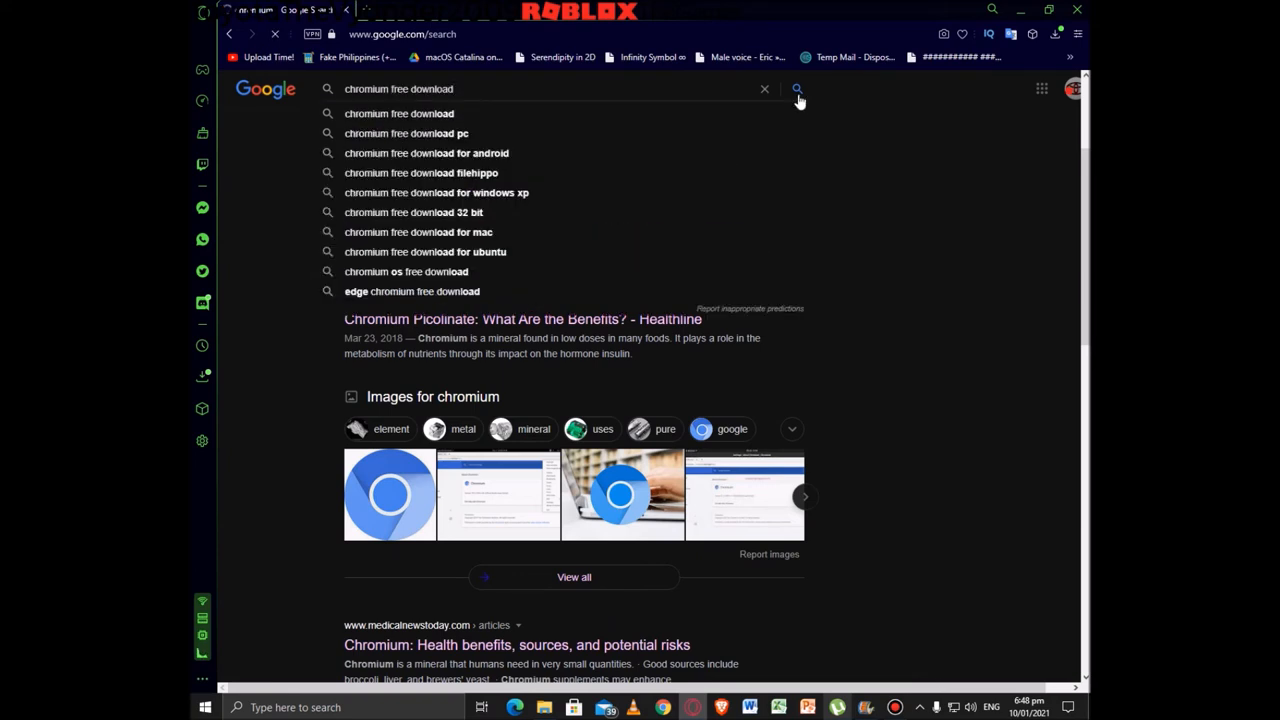
pyautogui.click(796, 88)
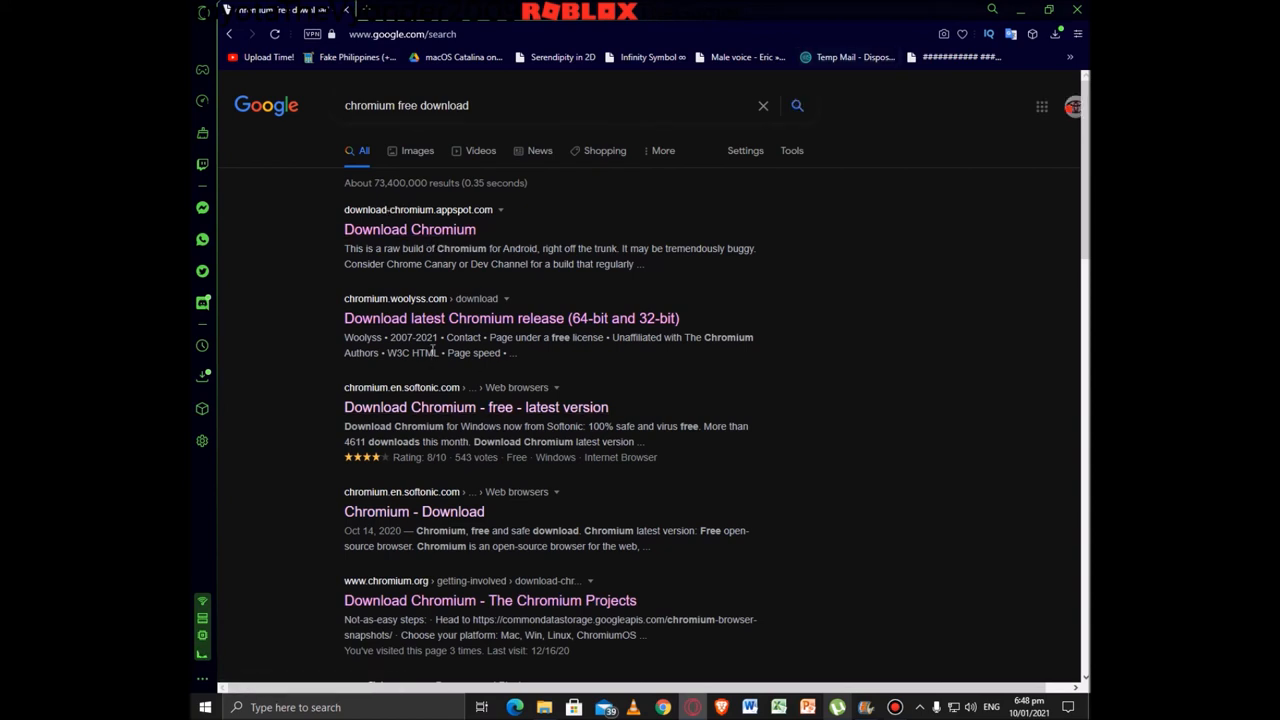
pyautogui.scroll(-3)
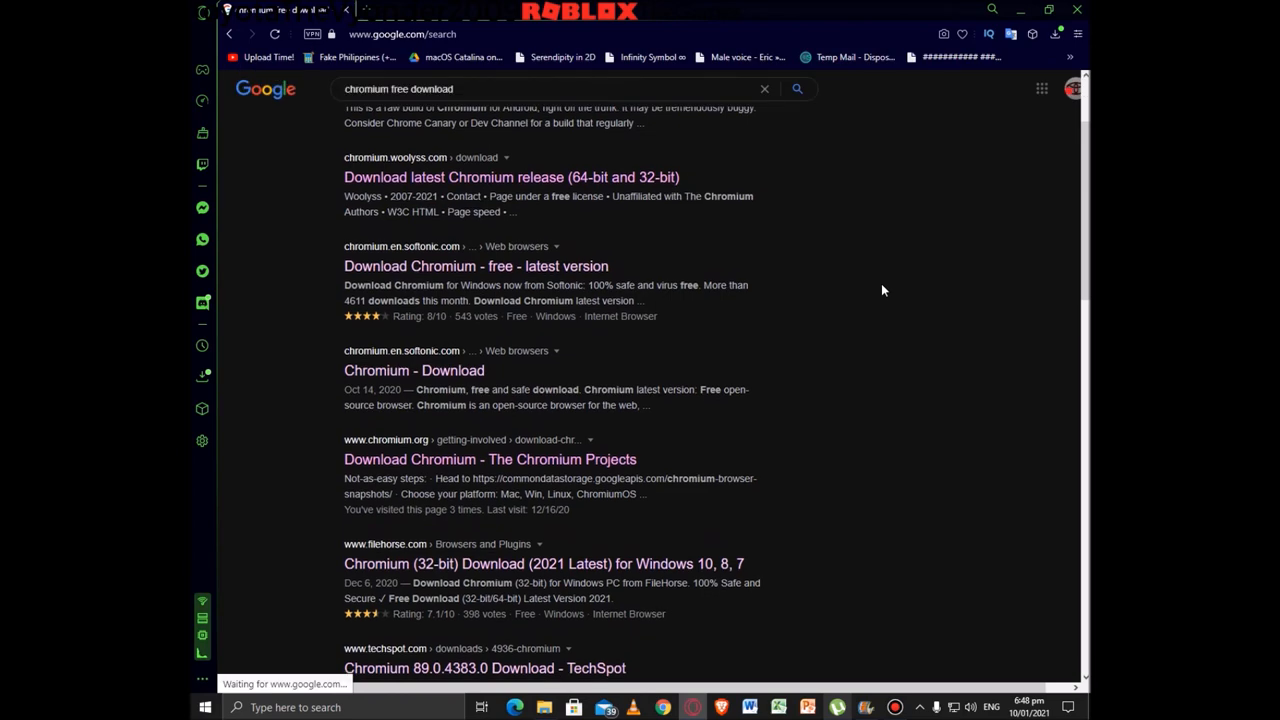
pyautogui.scroll(3)
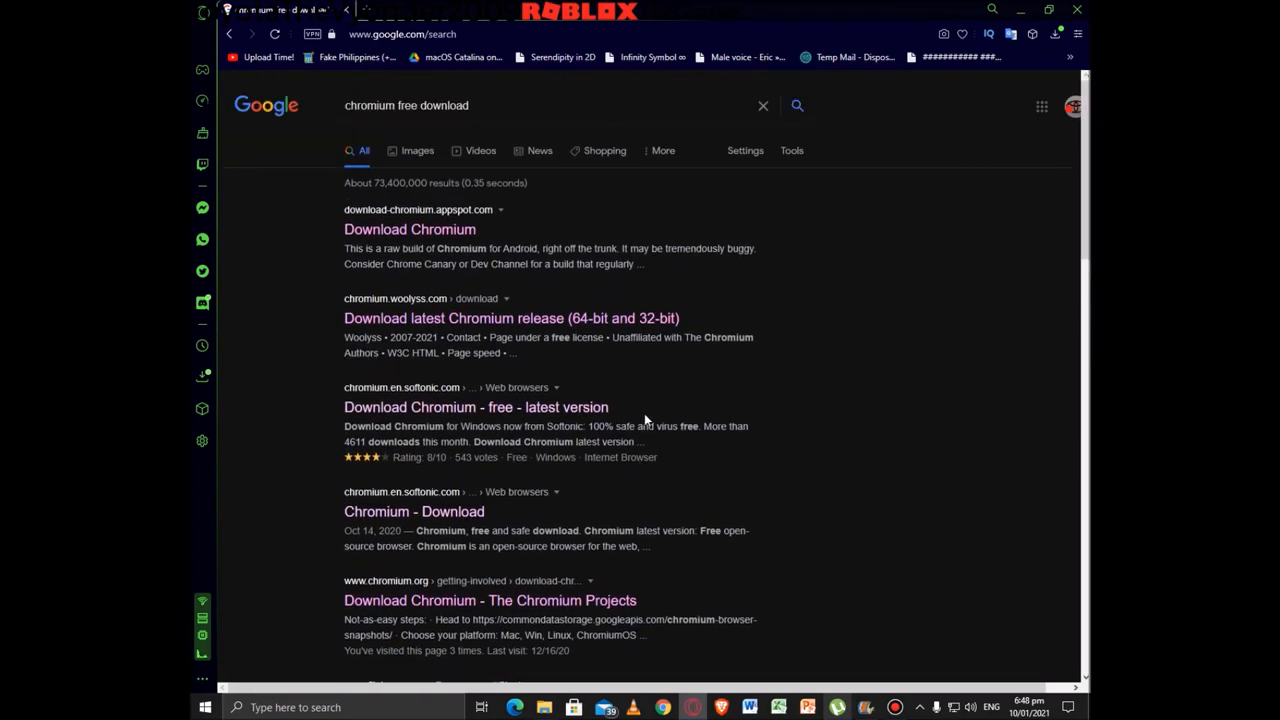
pyautogui.scroll(-3)
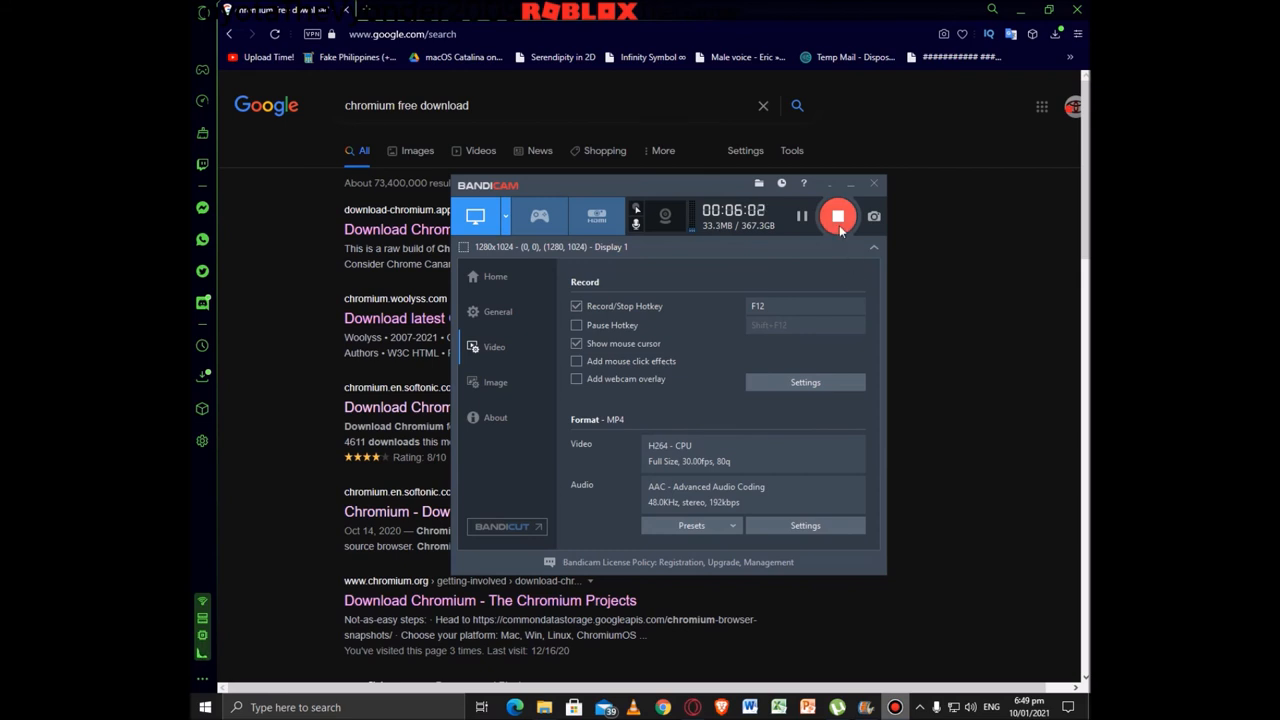
pyautogui.moveTo(840, 230)
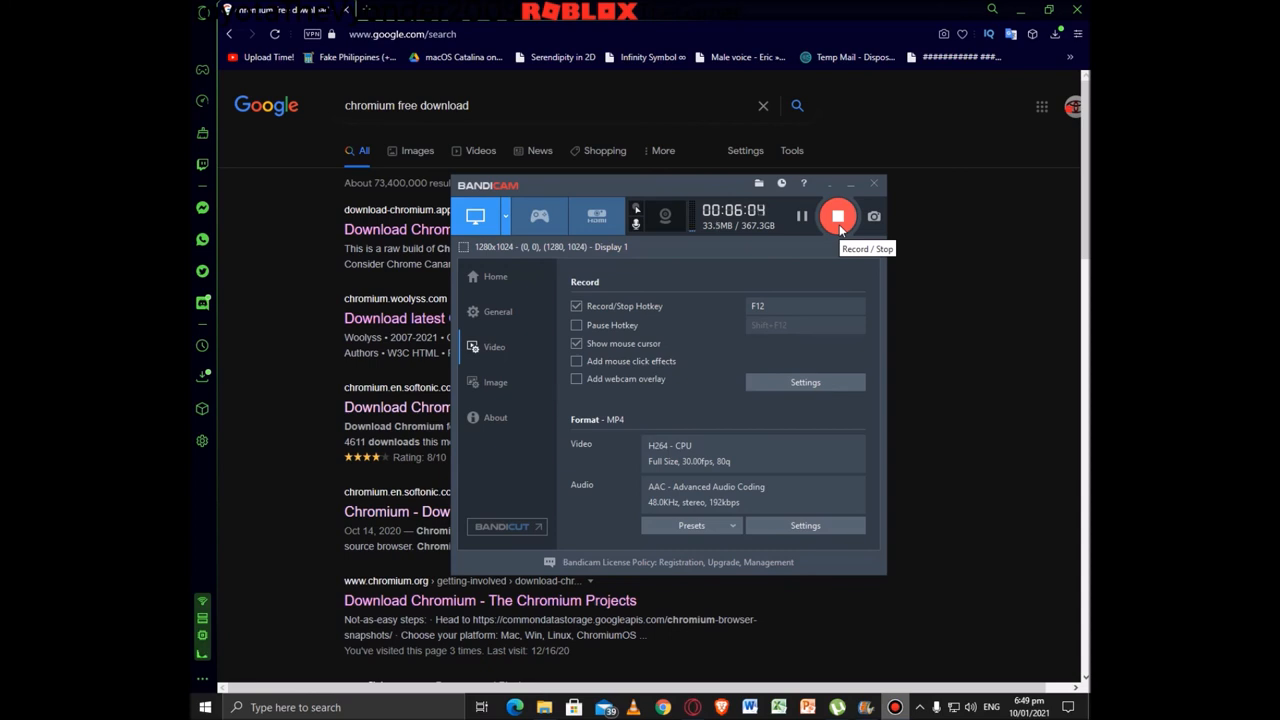
pyautogui.moveTo(796, 232)
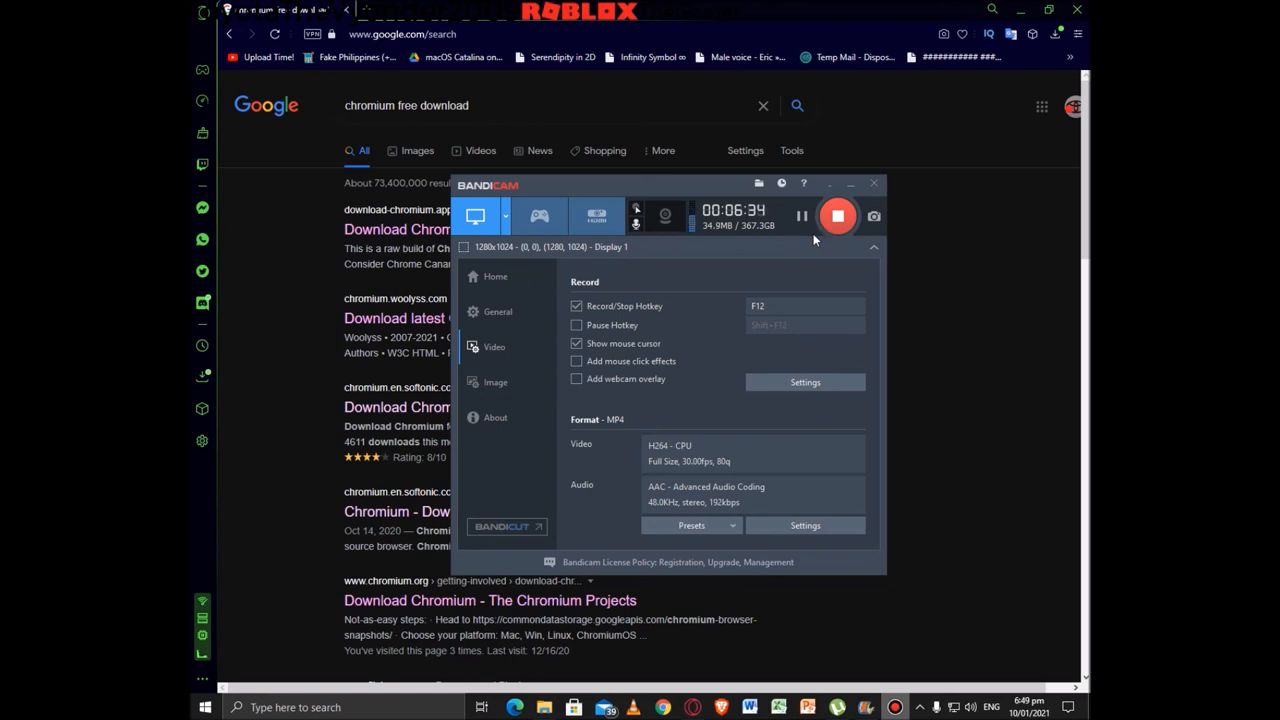
pyautogui.moveTo(830, 236)
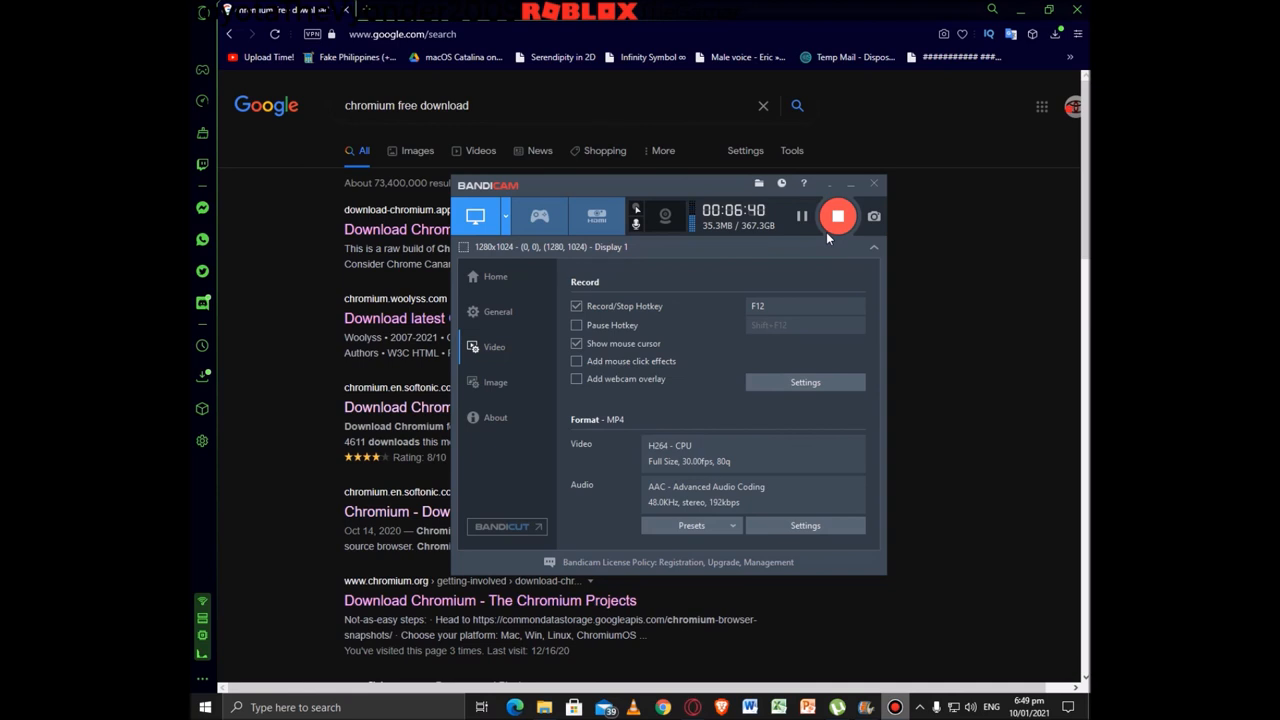
pyautogui.moveTo(840, 232)
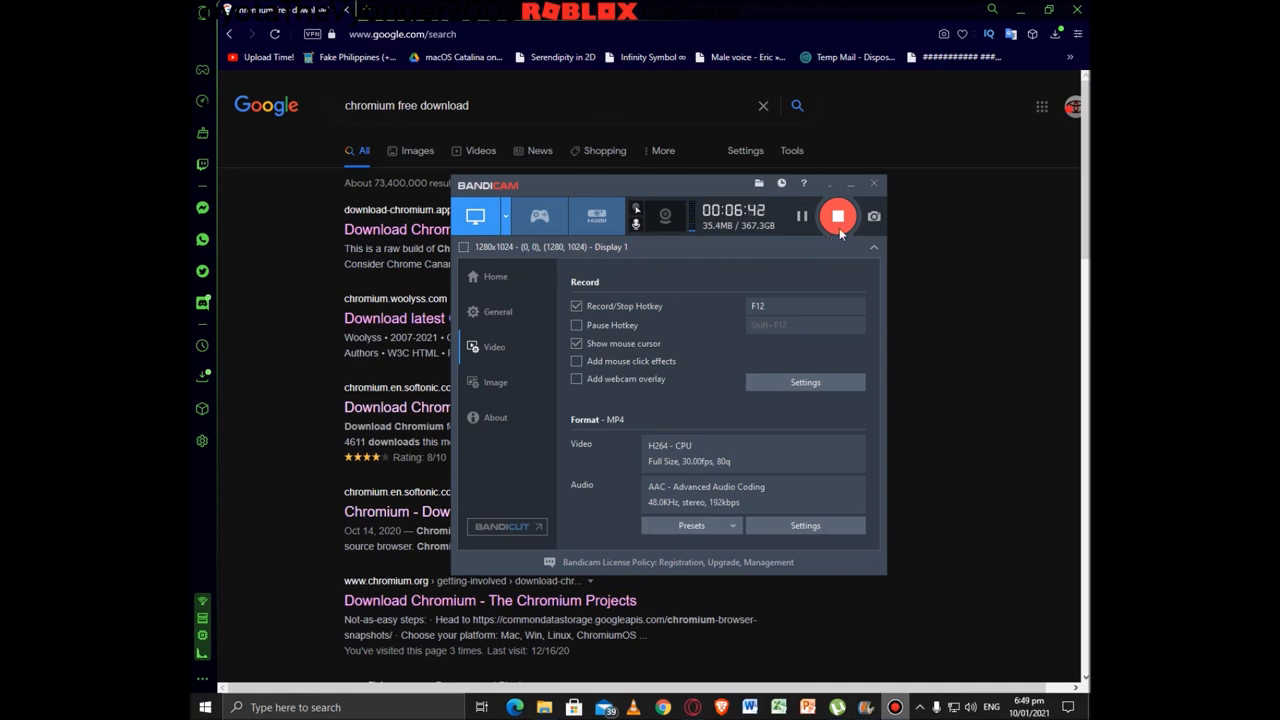